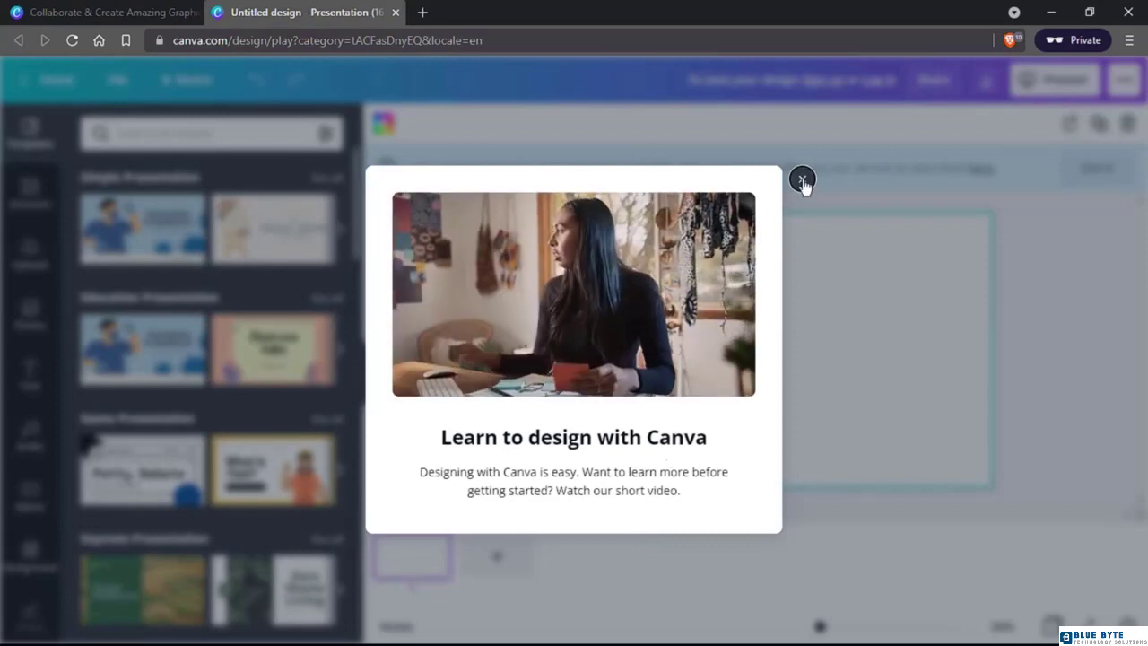
Close the 'Learn to design with Canva' popup and complete the four-step onboarding tour
click(802, 179)
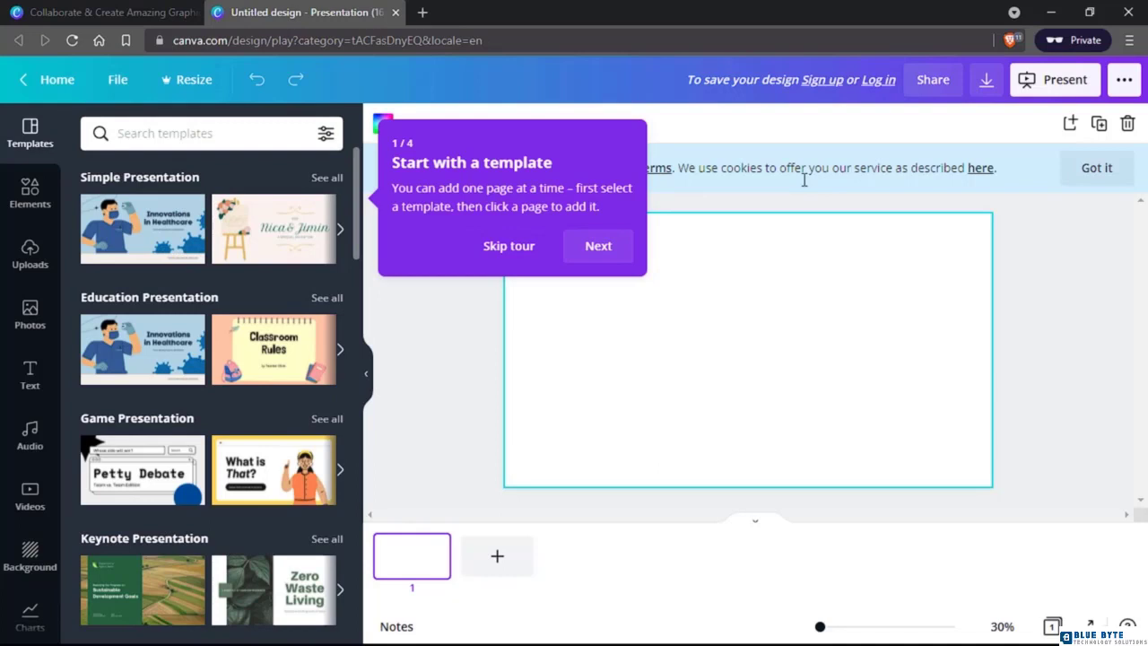
mouse_move(805, 185)
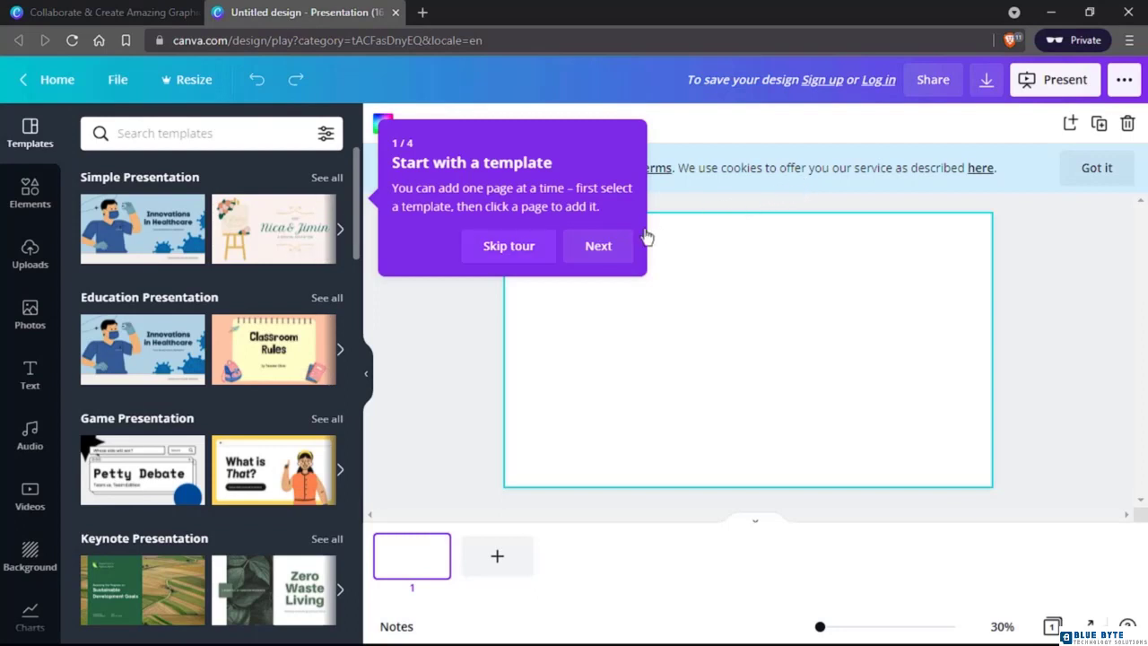
click(599, 246)
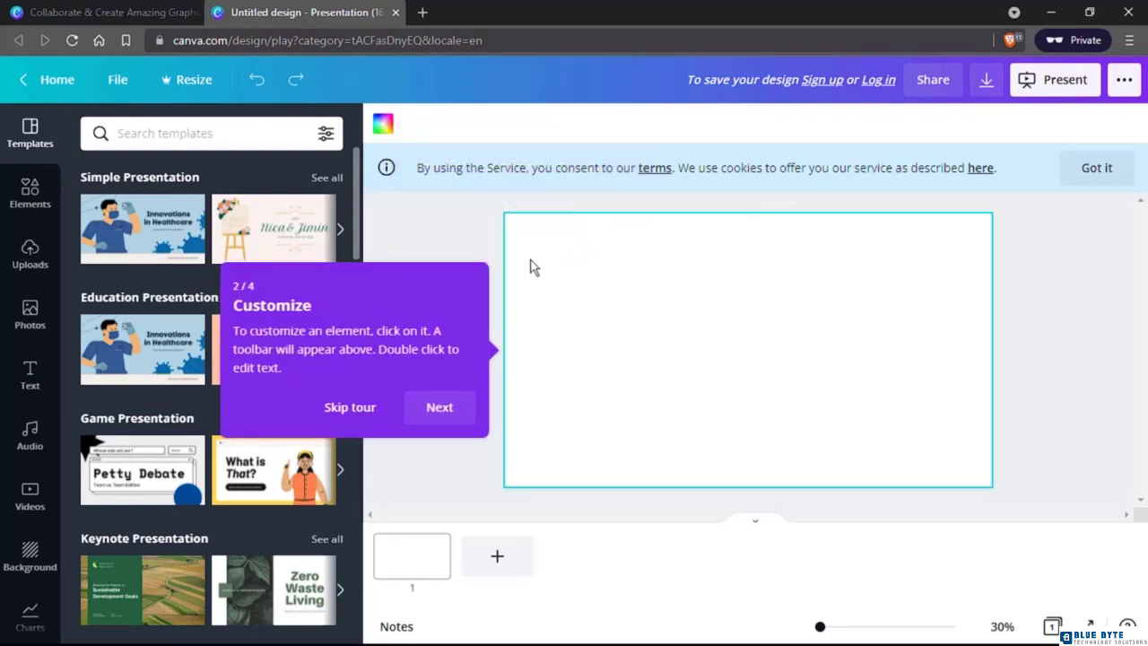
mouse_move(250, 329)
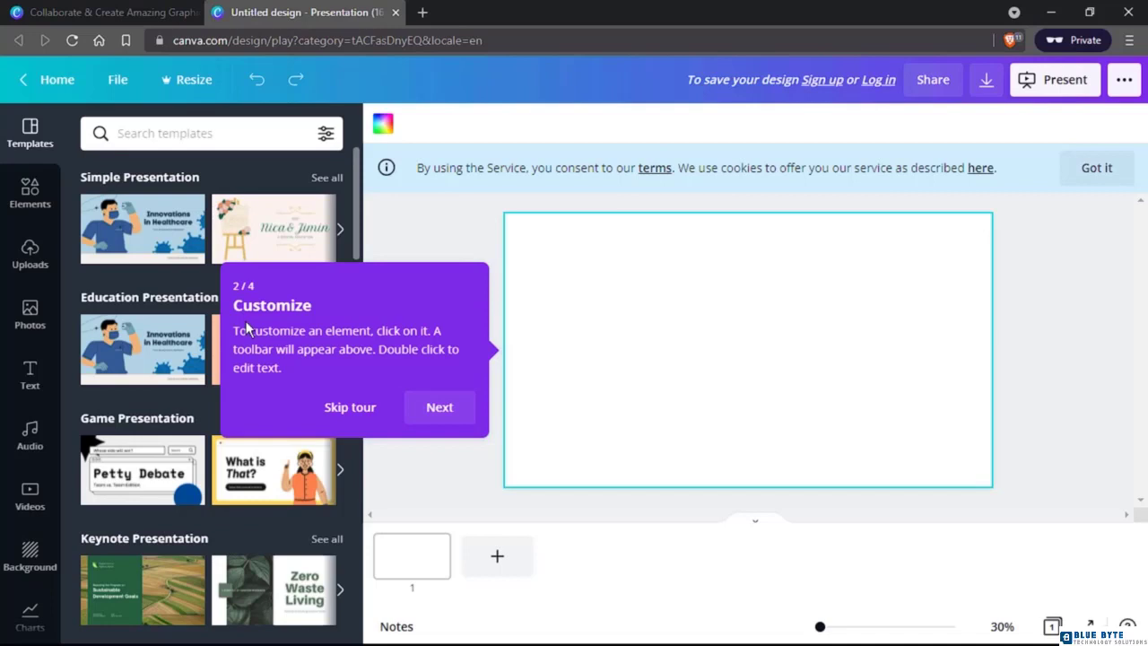
mouse_move(390, 395)
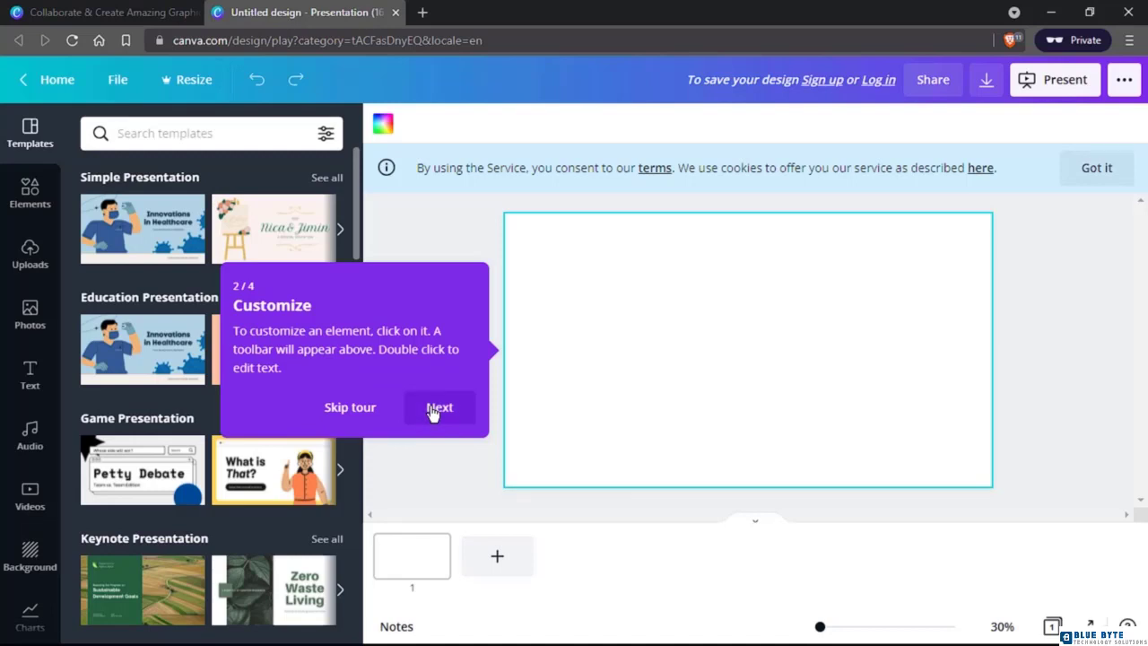
click(440, 407)
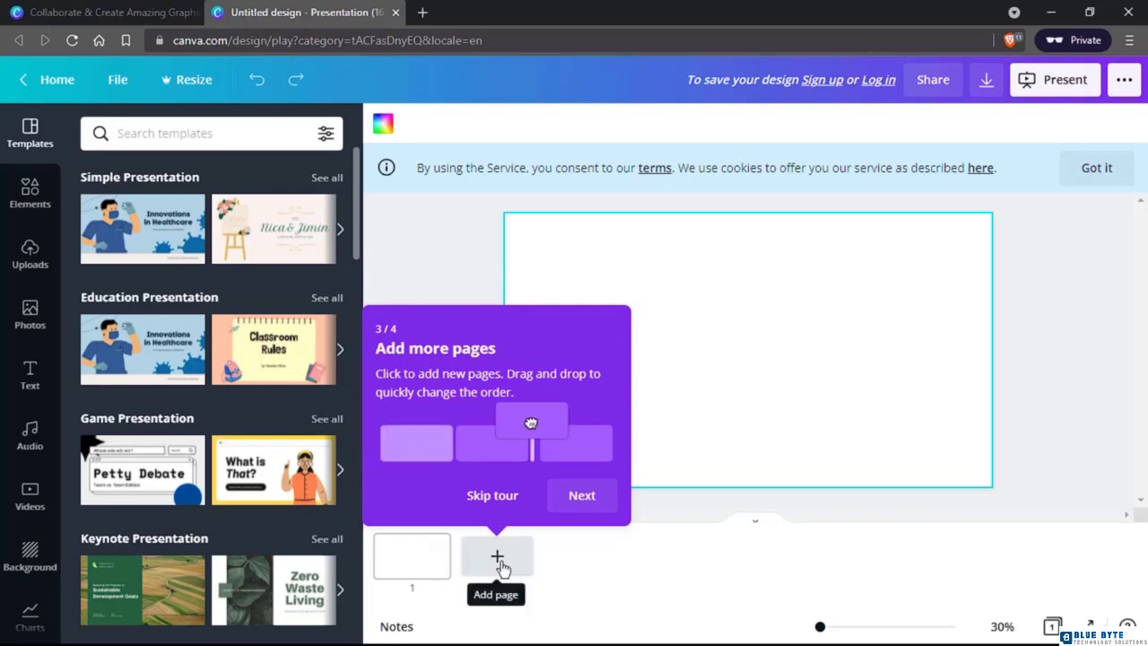
click(582, 494)
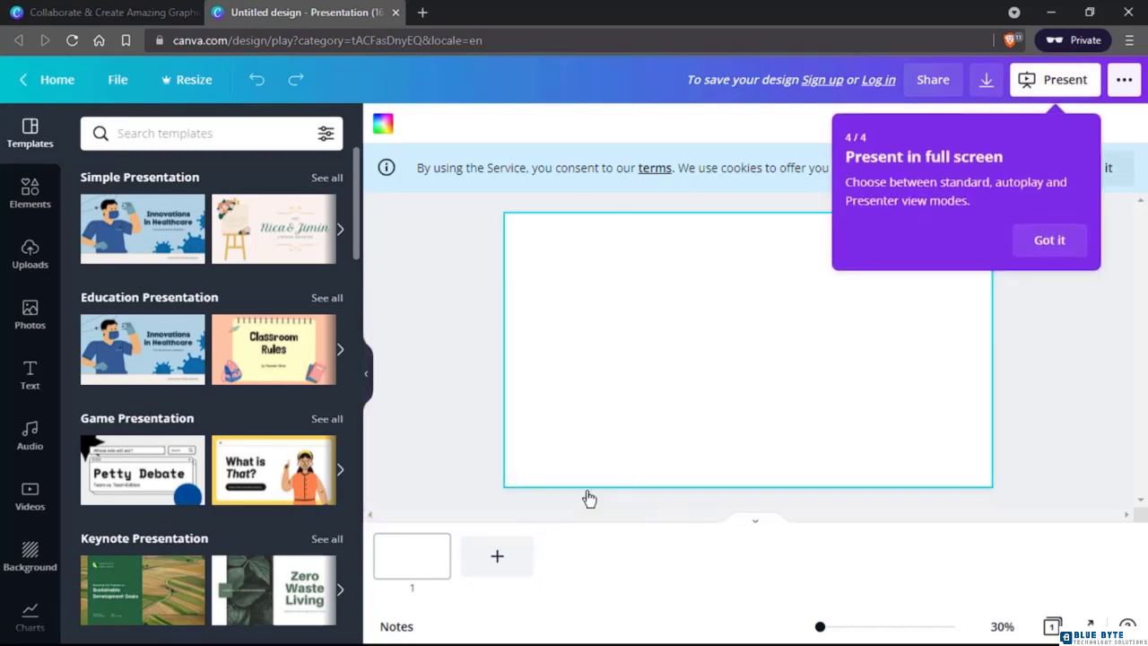
mouse_move(794, 388)
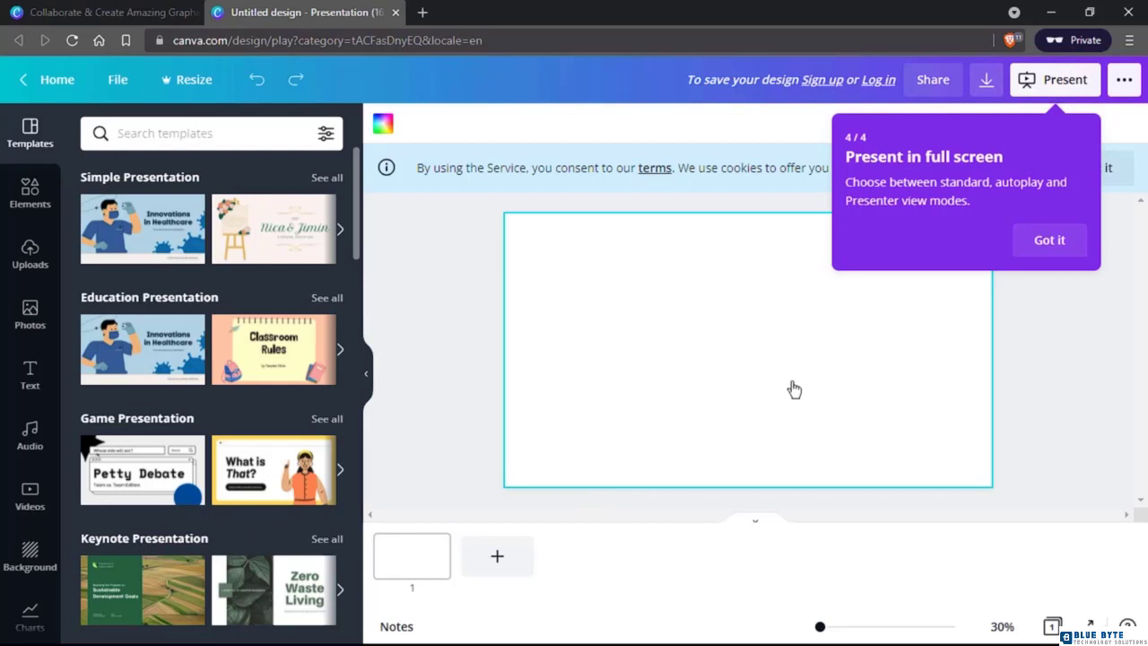
click(1049, 239)
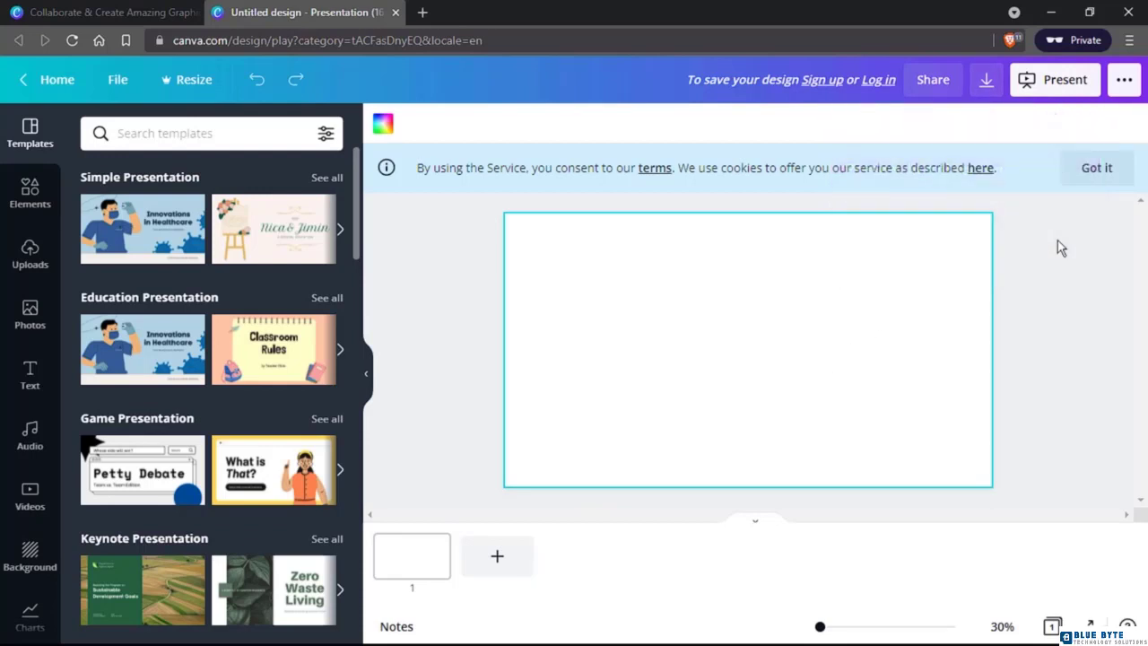
mouse_move(1096, 168)
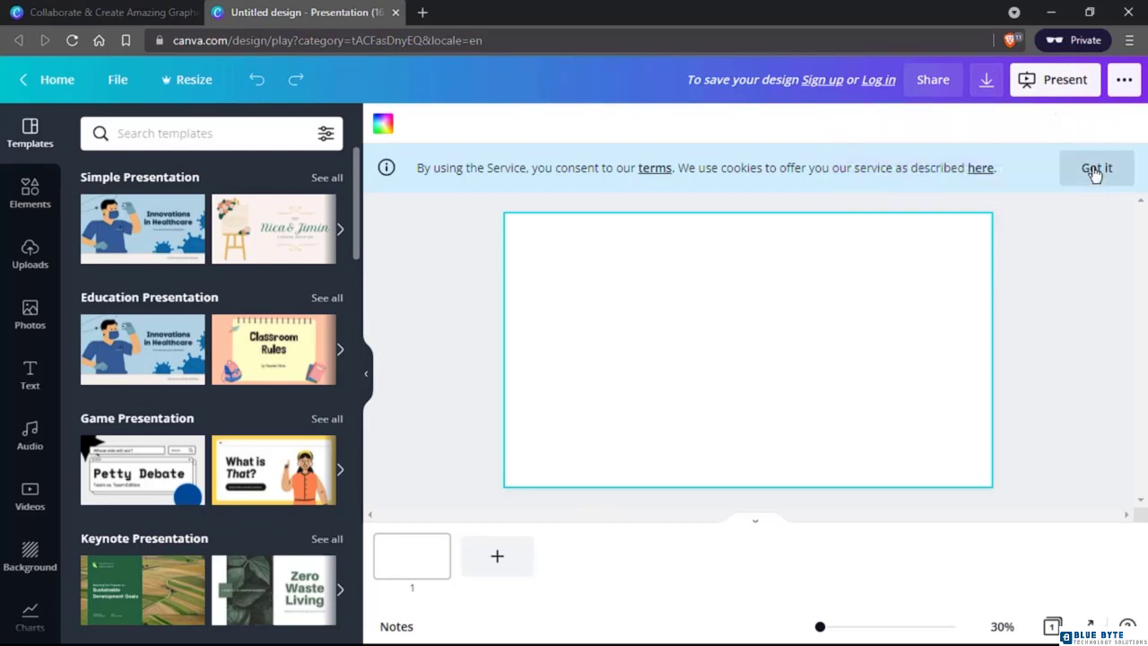
Dismiss the cookie notice and browse template categories like Simple, Education, Game and Keynote
click(1096, 168)
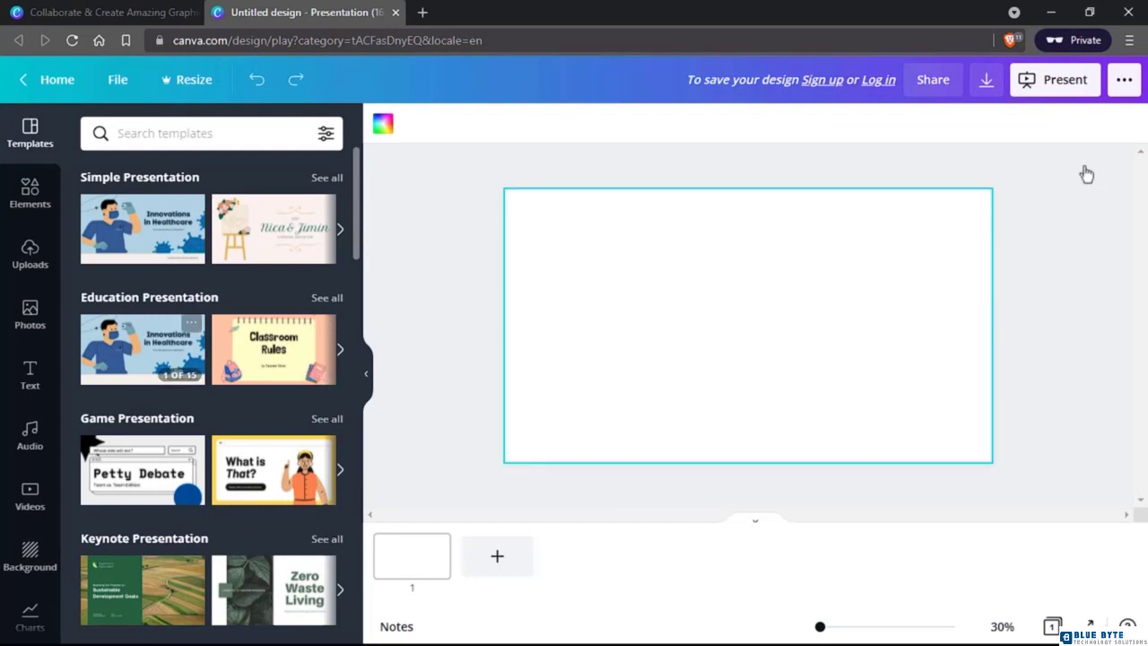
mouse_move(112, 124)
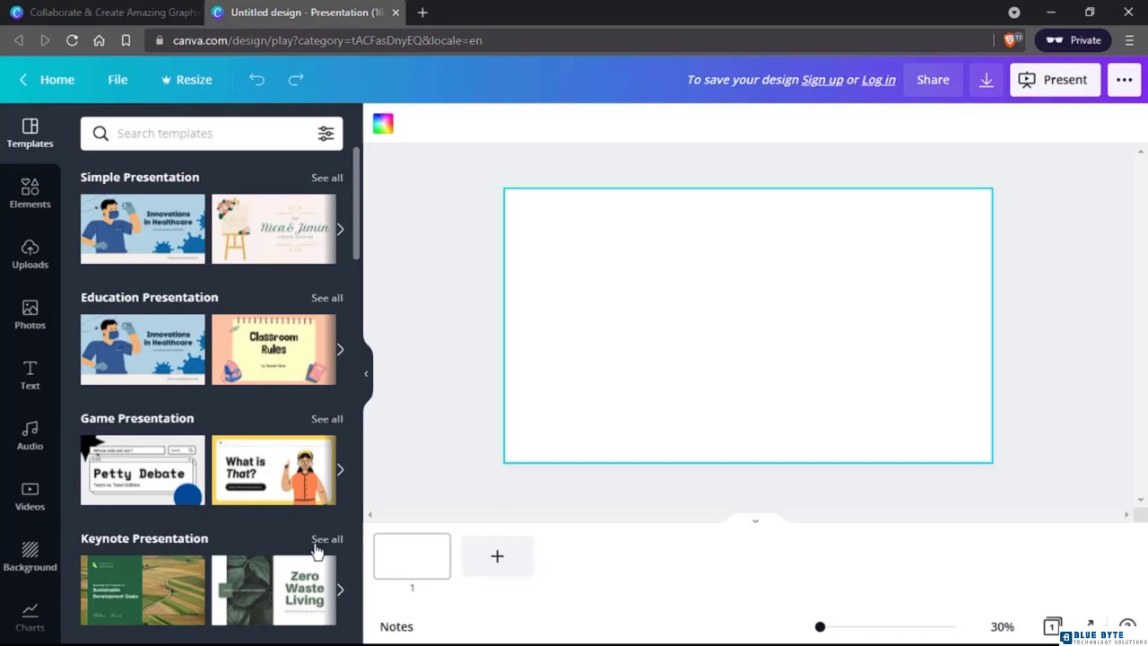
scroll(down, 3)
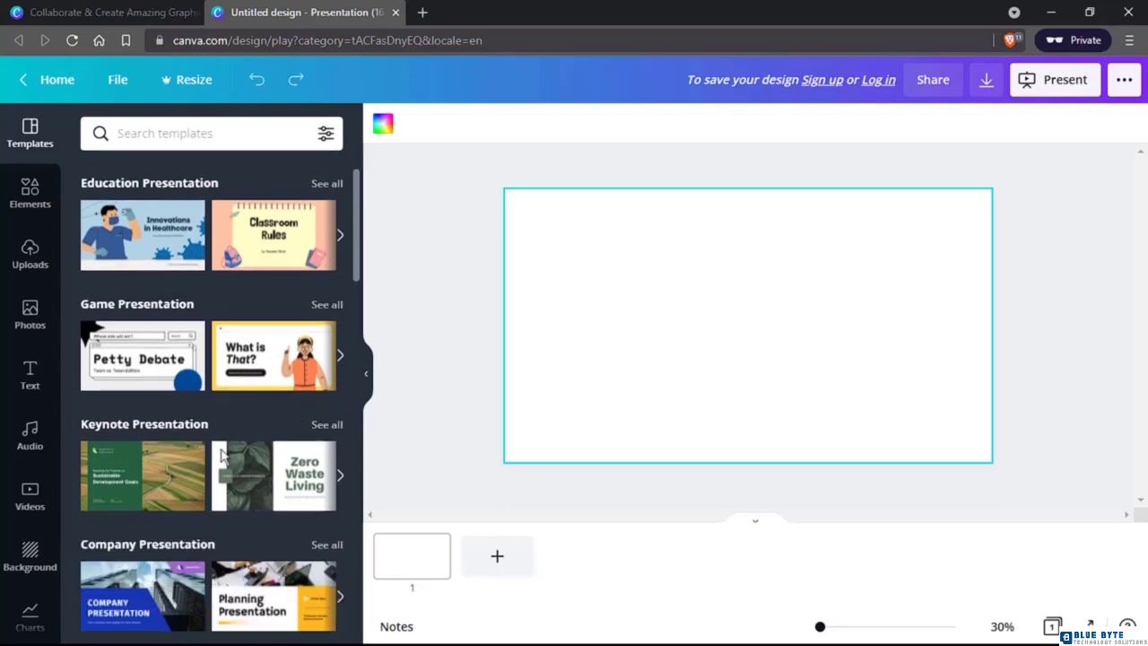
scroll(up, 3)
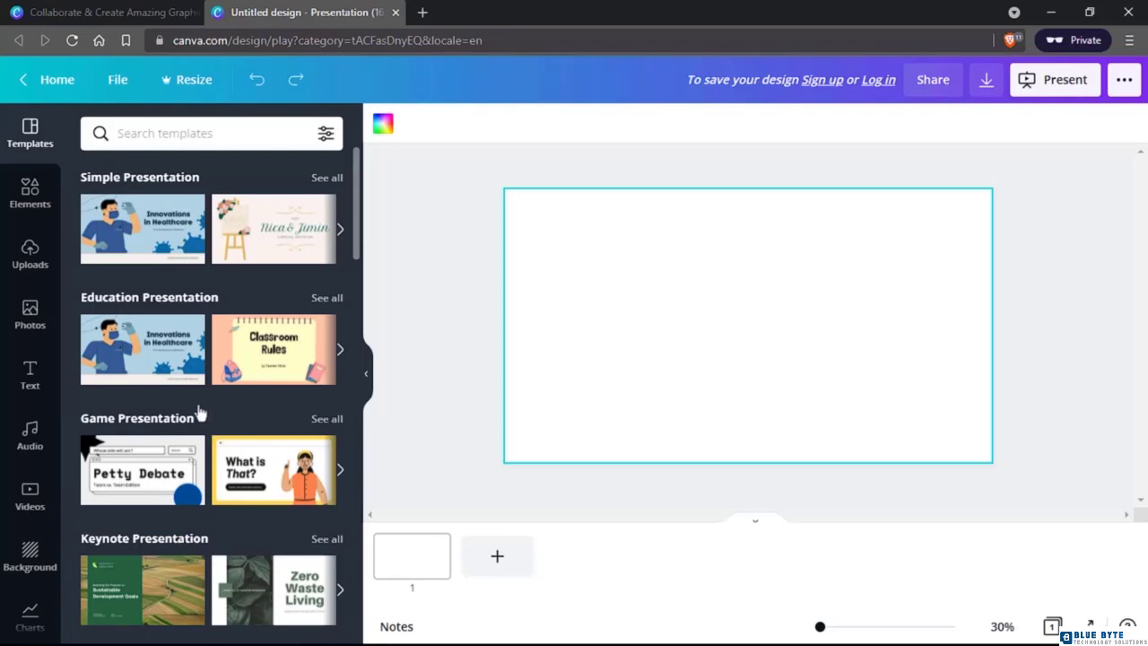
mouse_move(139, 184)
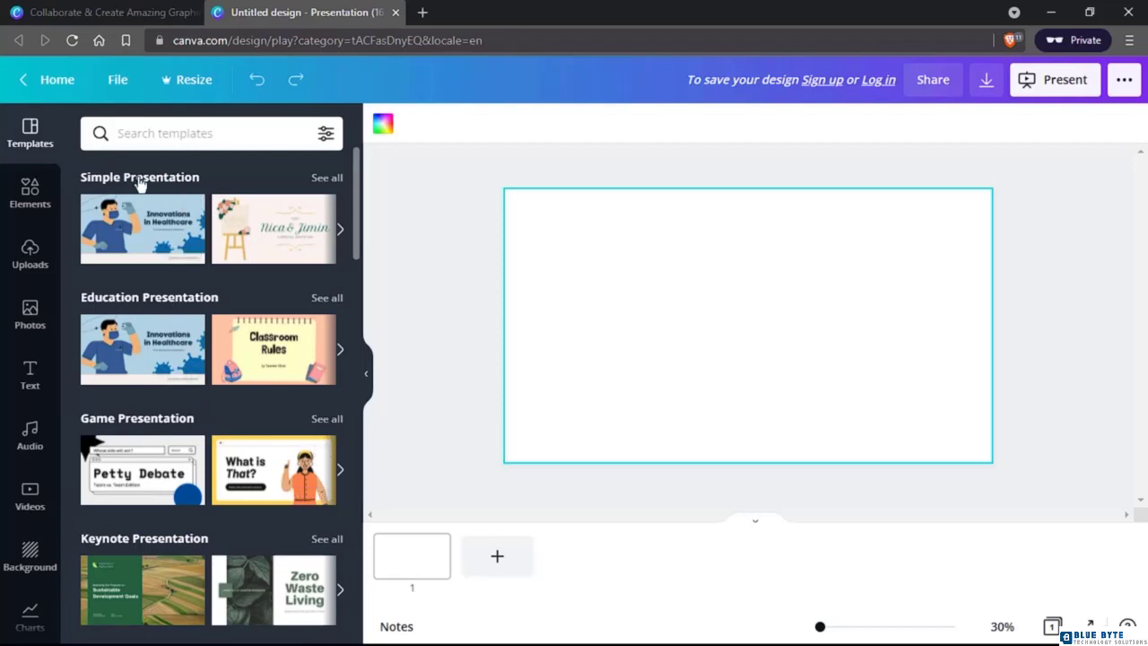
scroll(down, 3)
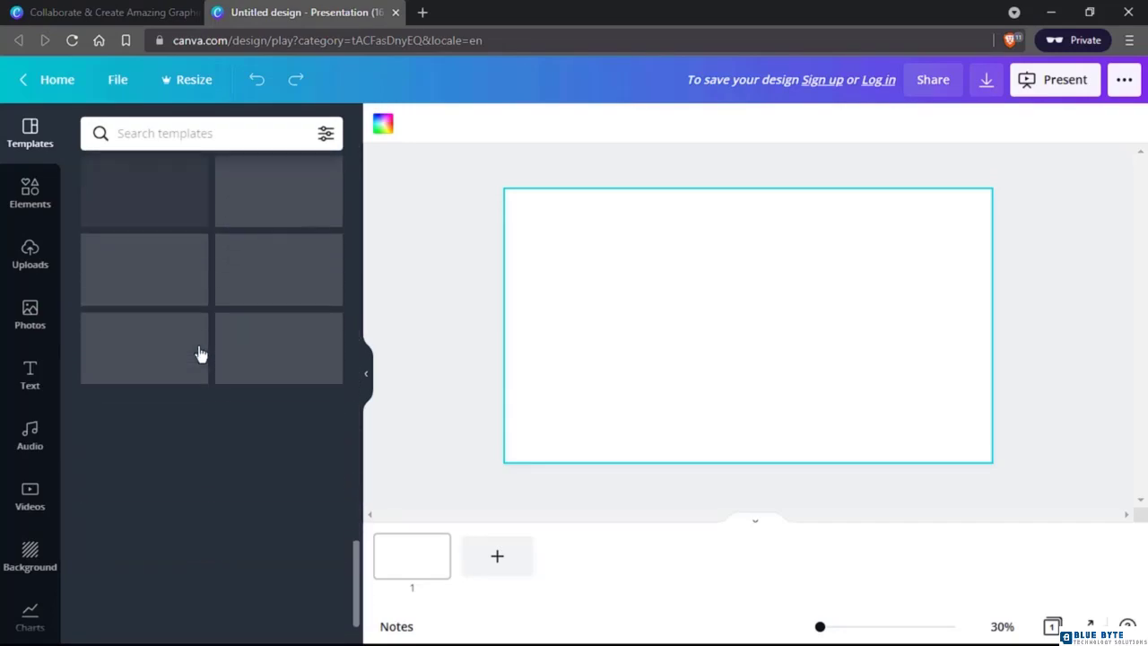
scroll(down, 3)
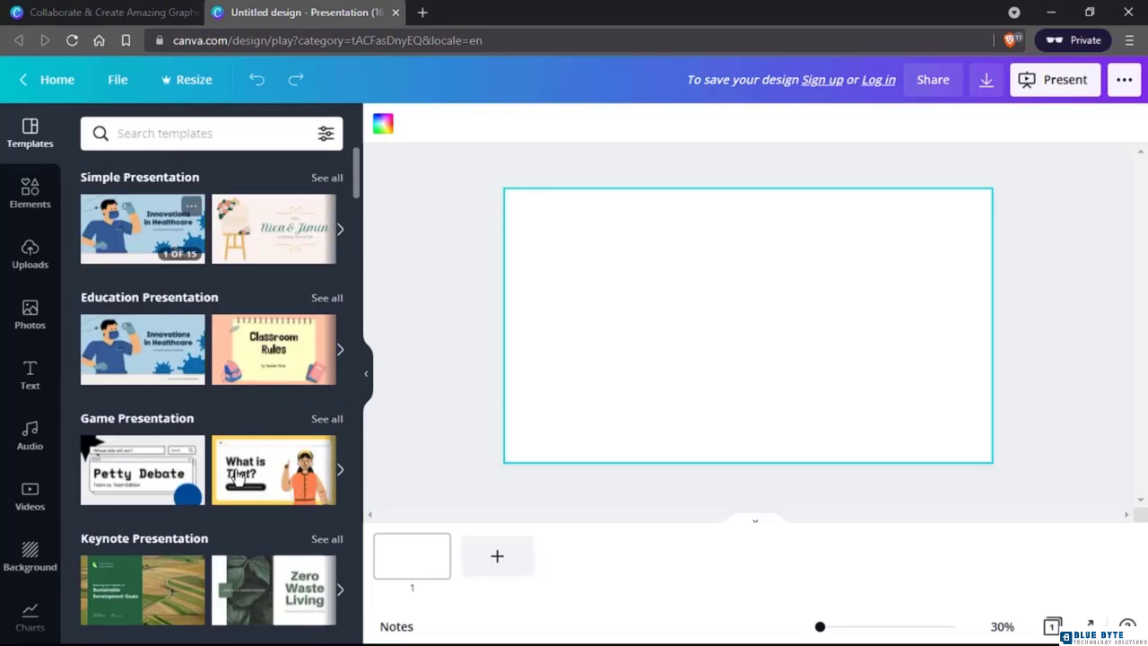
mouse_move(211, 323)
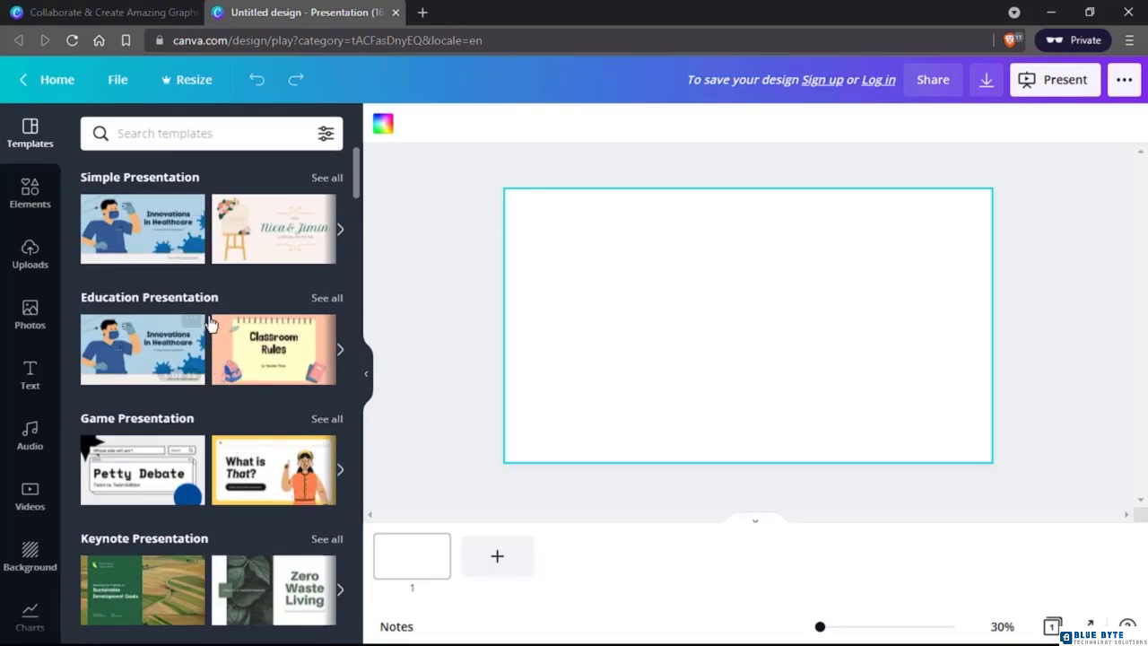
scroll(down, 3)
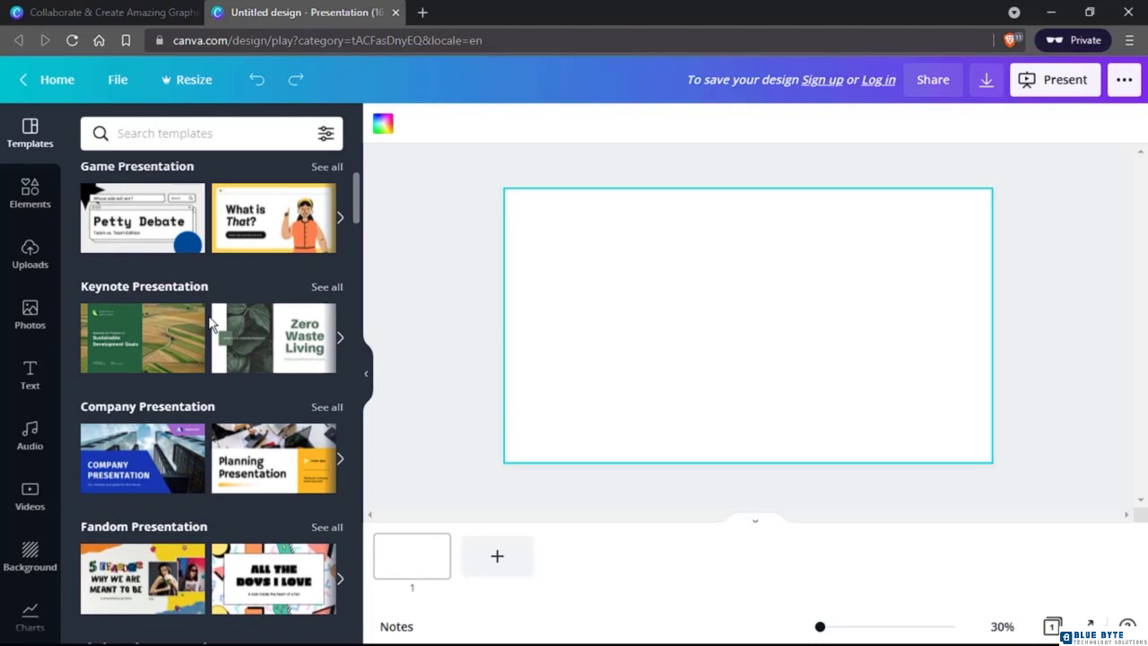
mouse_move(406, 561)
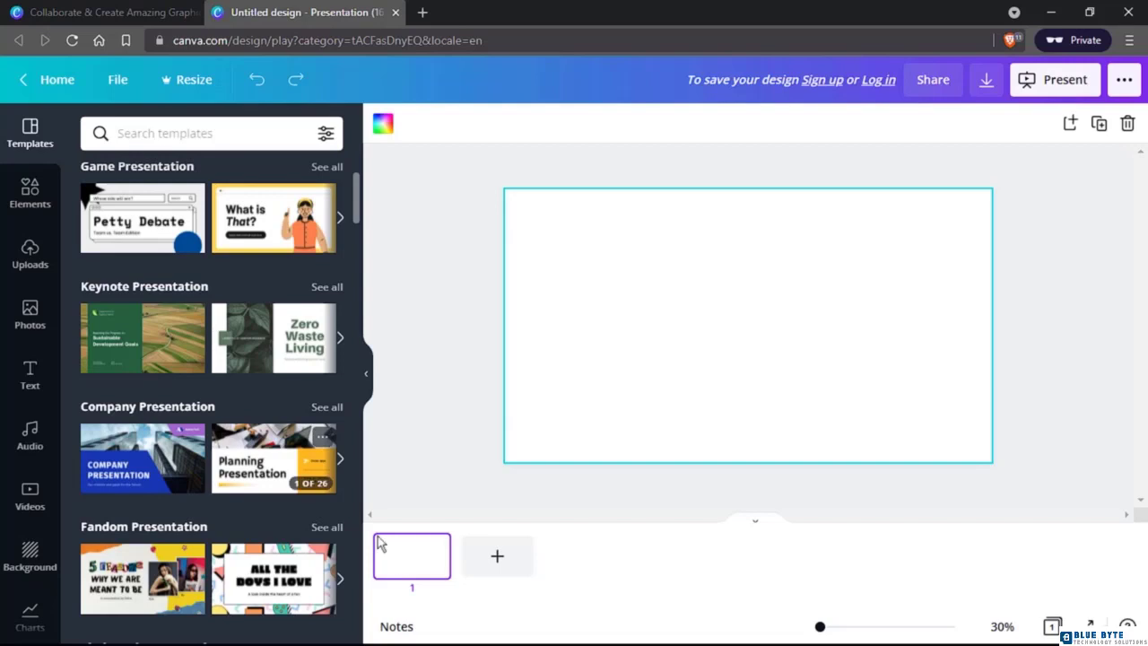
Apply the Yellow Professional Gradient 'Planning Presentation' title page to slide 1 and edit its heading
click(272, 458)
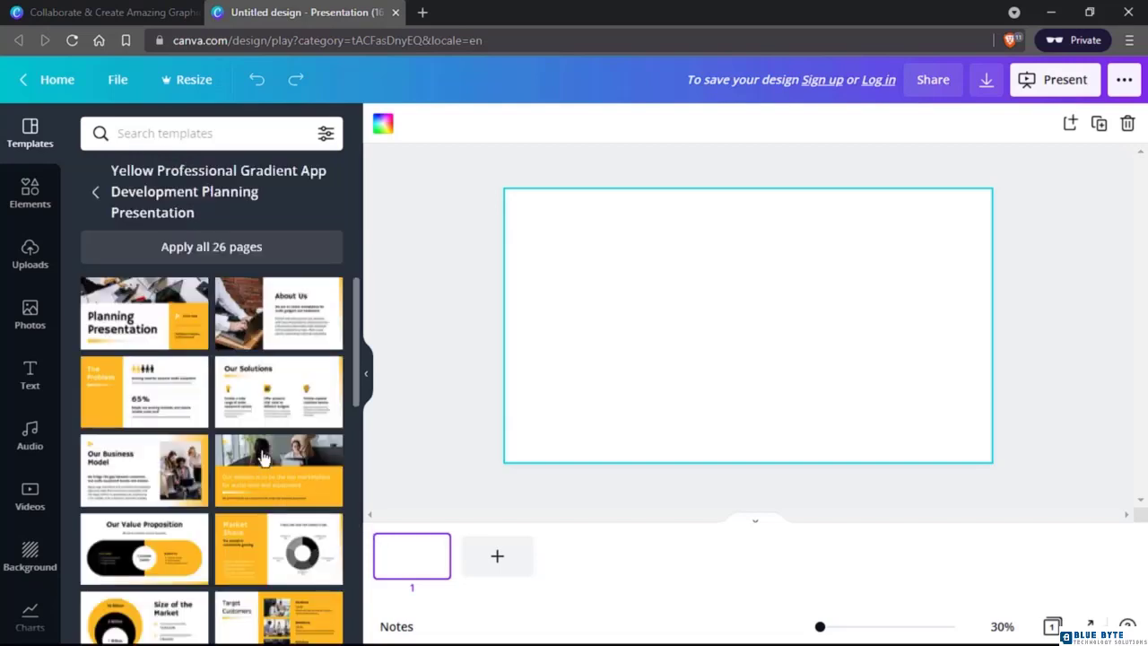
mouse_move(254, 433)
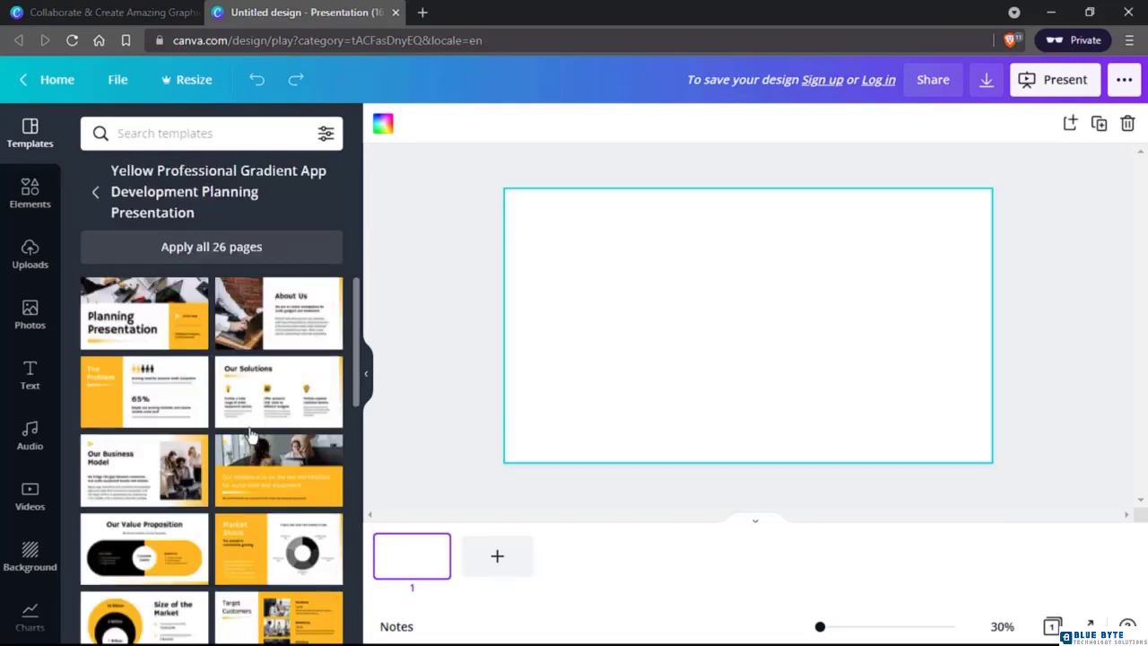
scroll(down, 3)
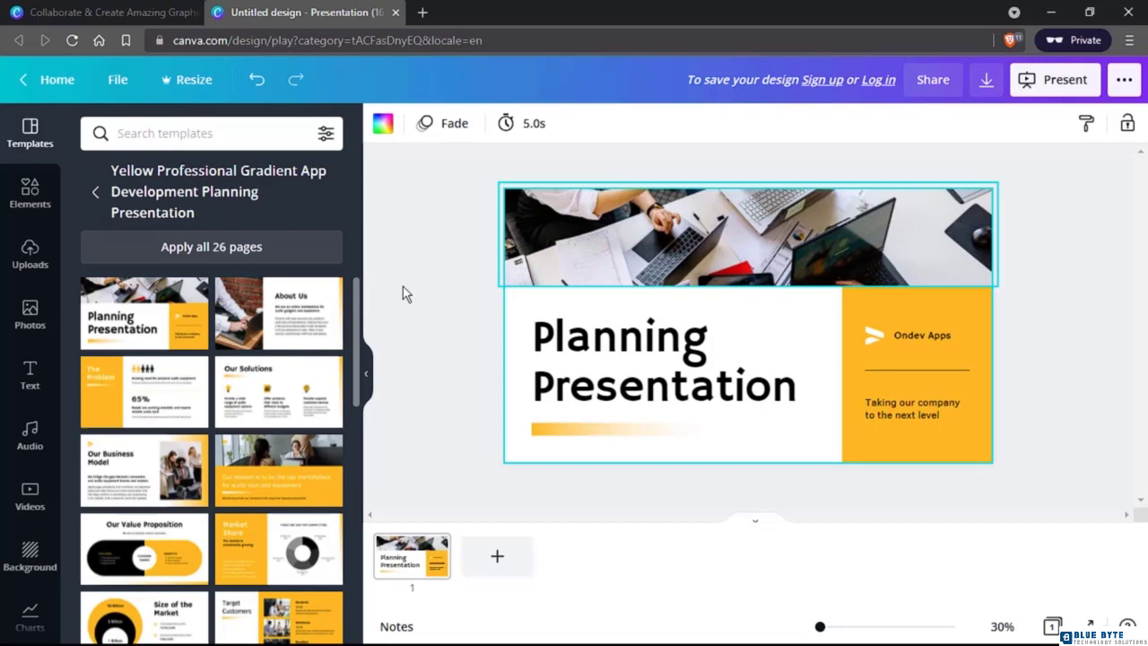
click(918, 376)
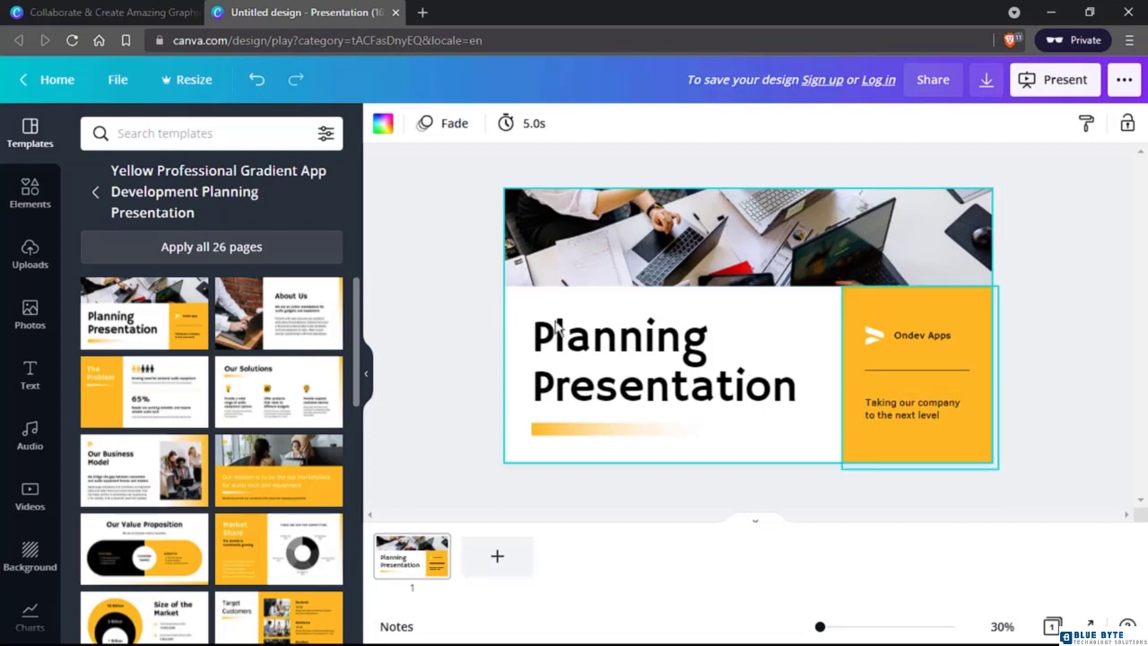
click(628, 359)
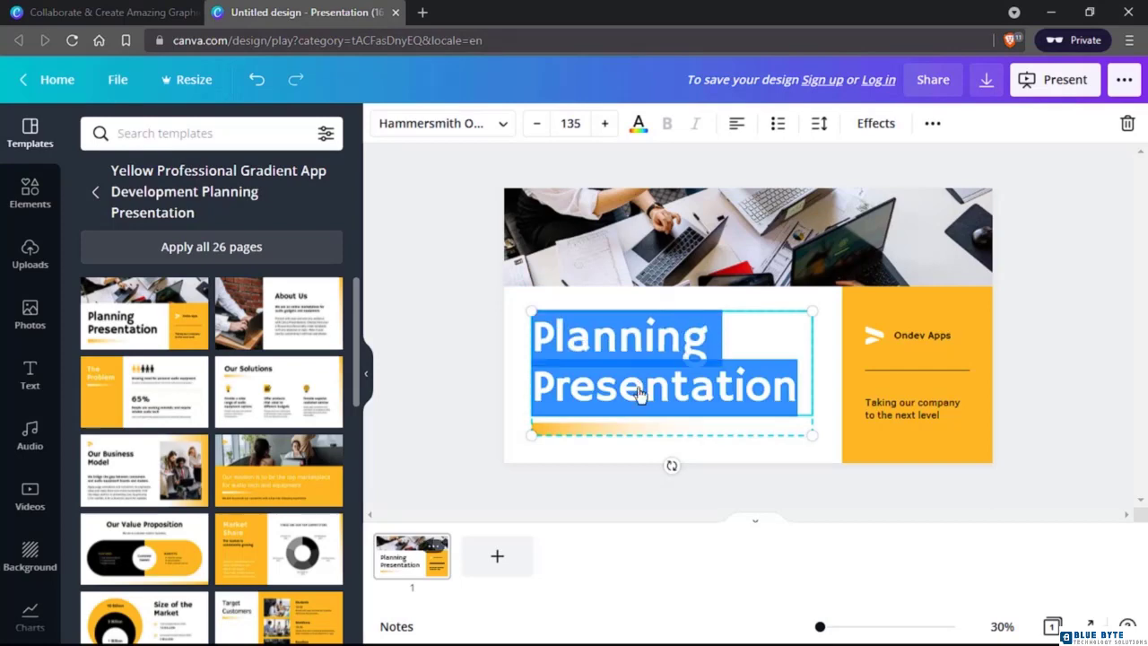
Replace 'Presentation' with 'Project' so the title reads 'Planning Project'
click(641, 396)
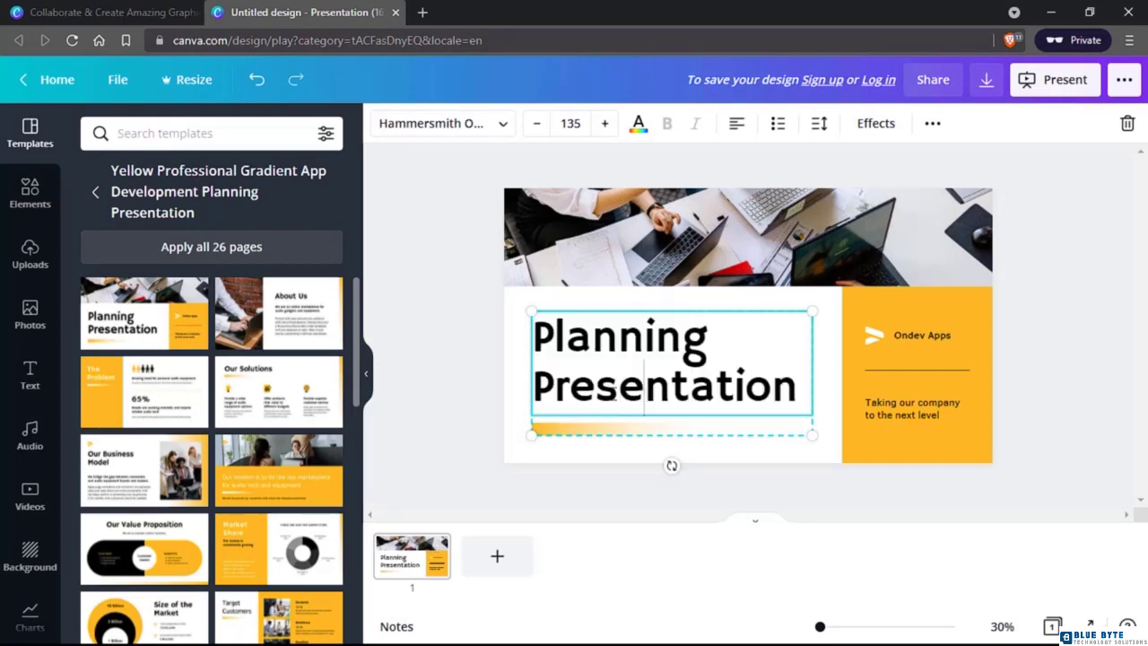
double_click(668, 386)
text(Project)
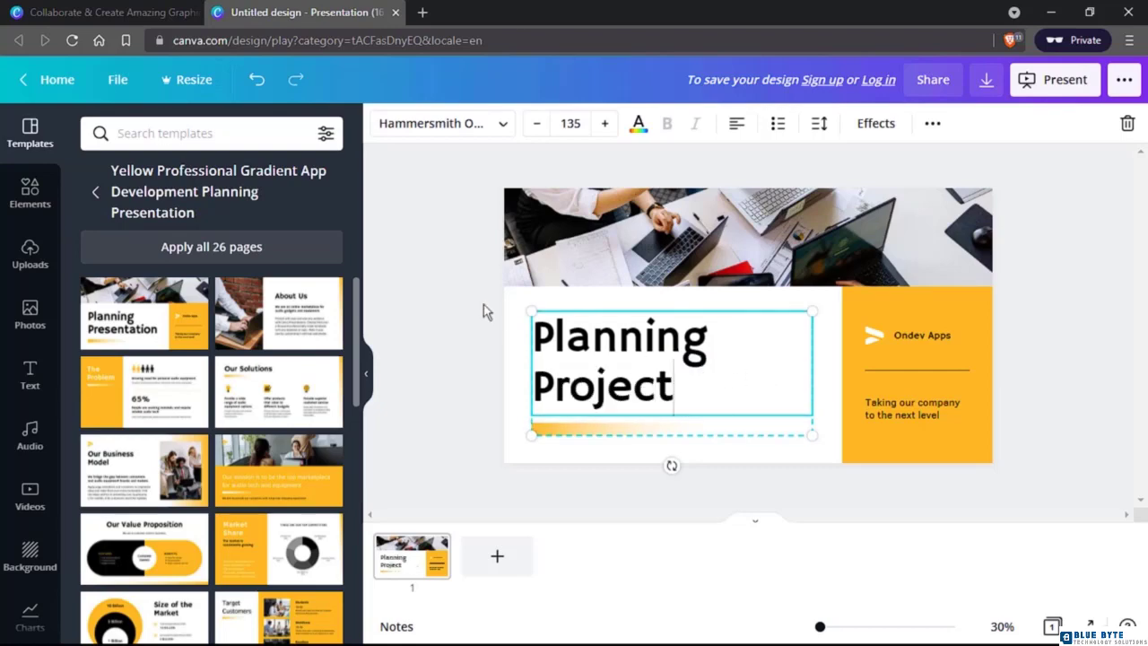
click(485, 311)
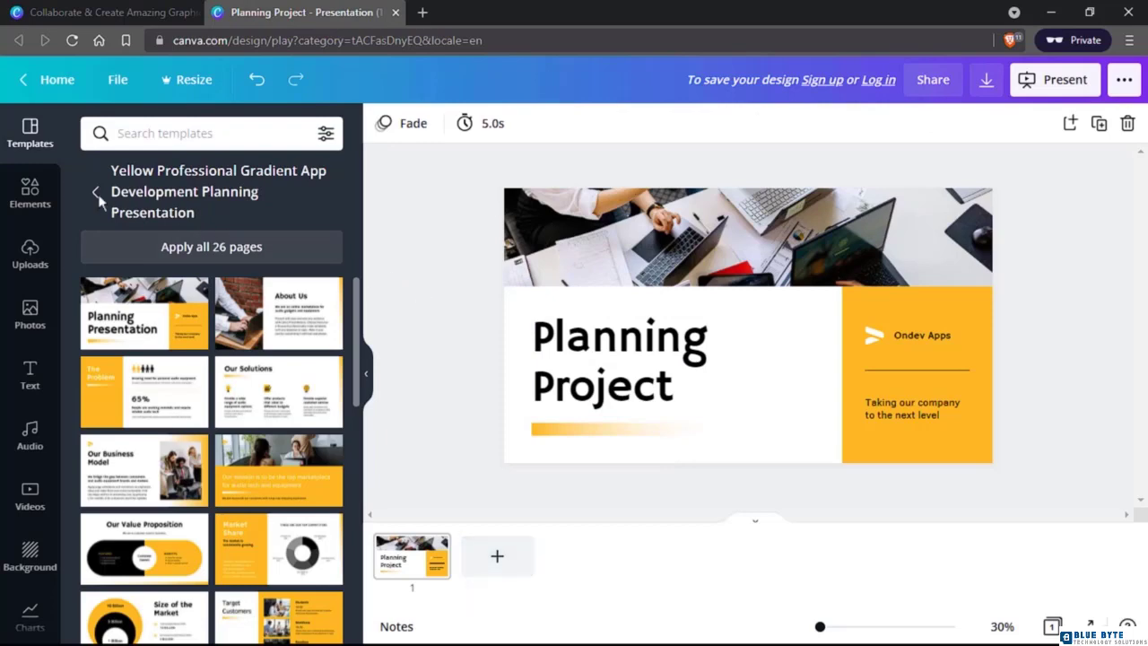
Add a blank second page and browse the presentation template categories again
click(497, 556)
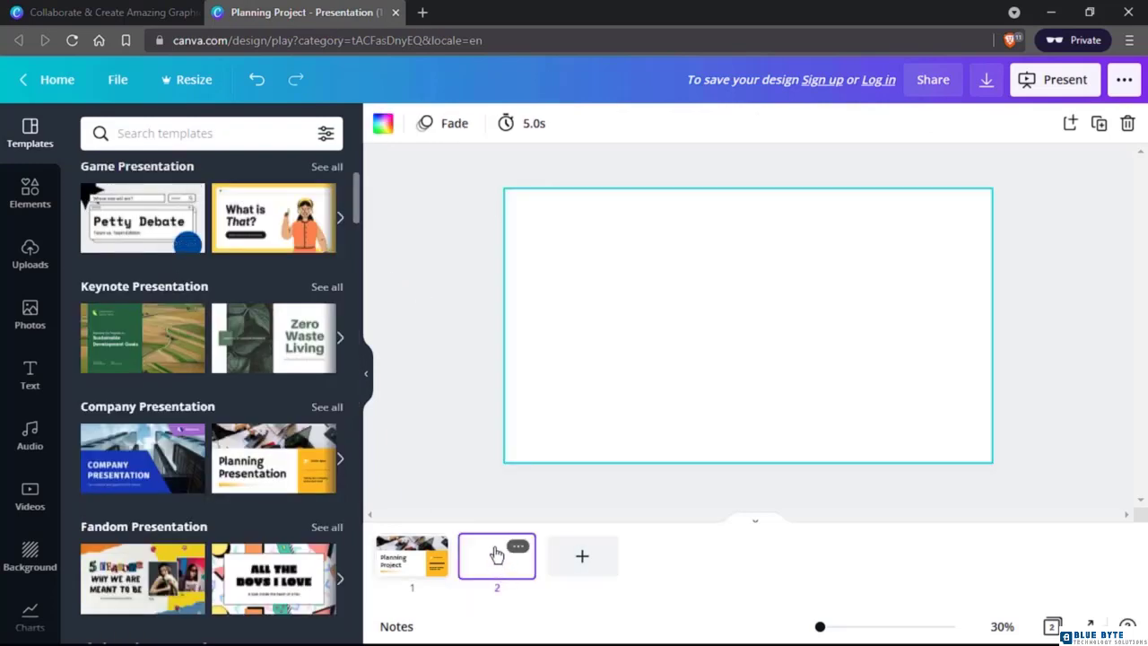
scroll(down, 3)
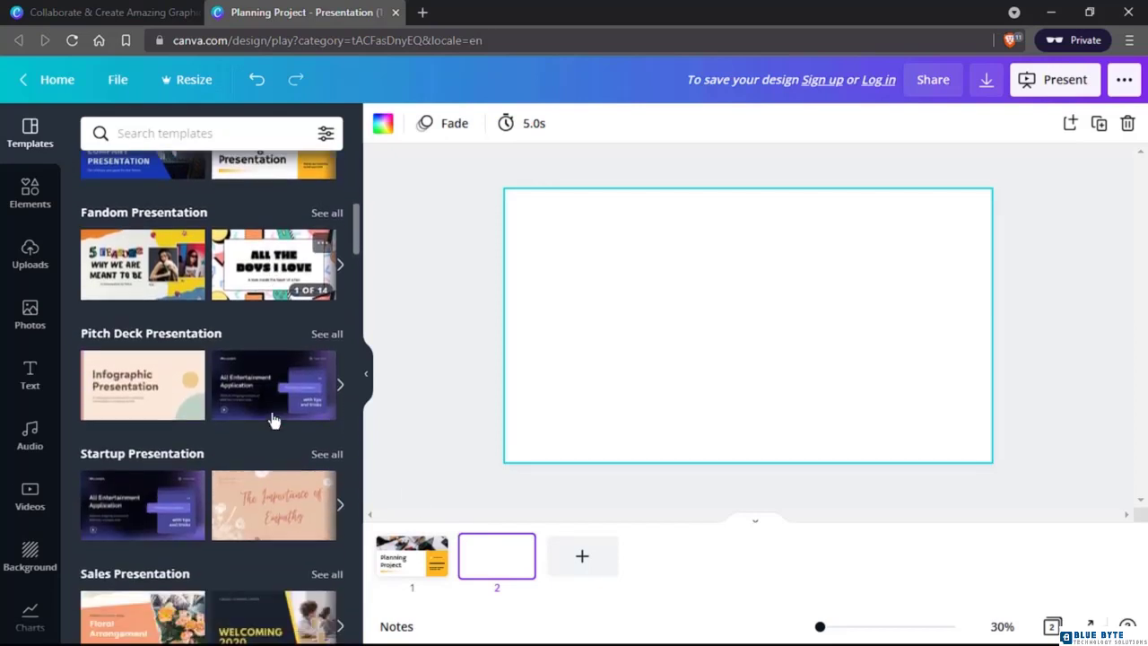
scroll(down, 3)
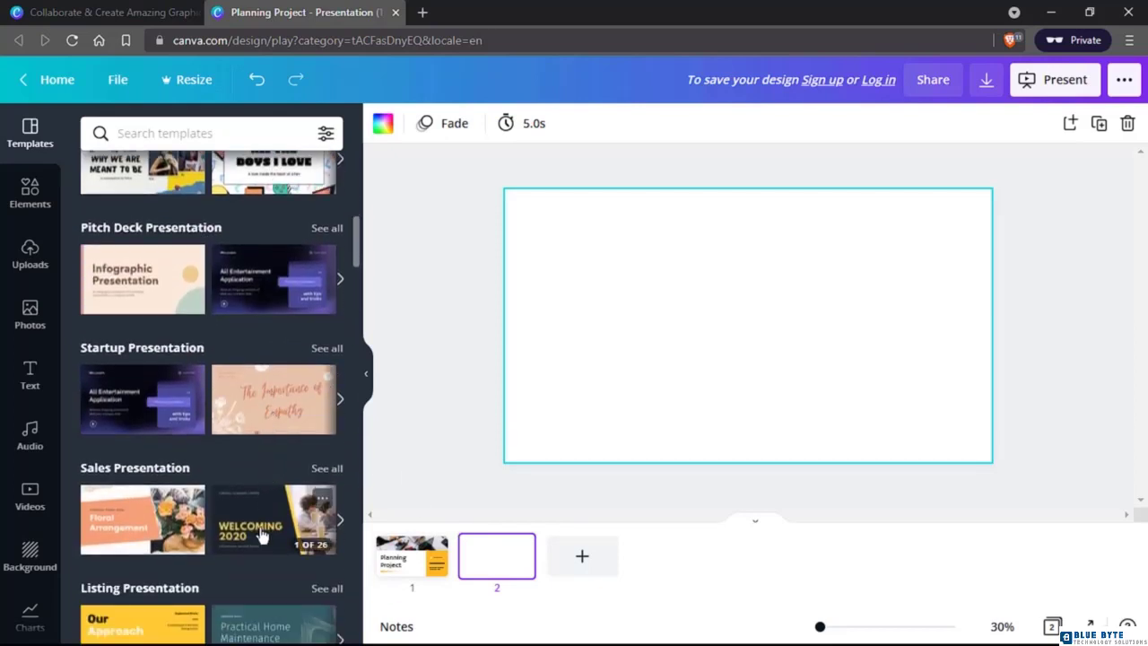
Apply the Welcoming 2020 design to page 2, change the year to 2022, and trim its video
click(274, 519)
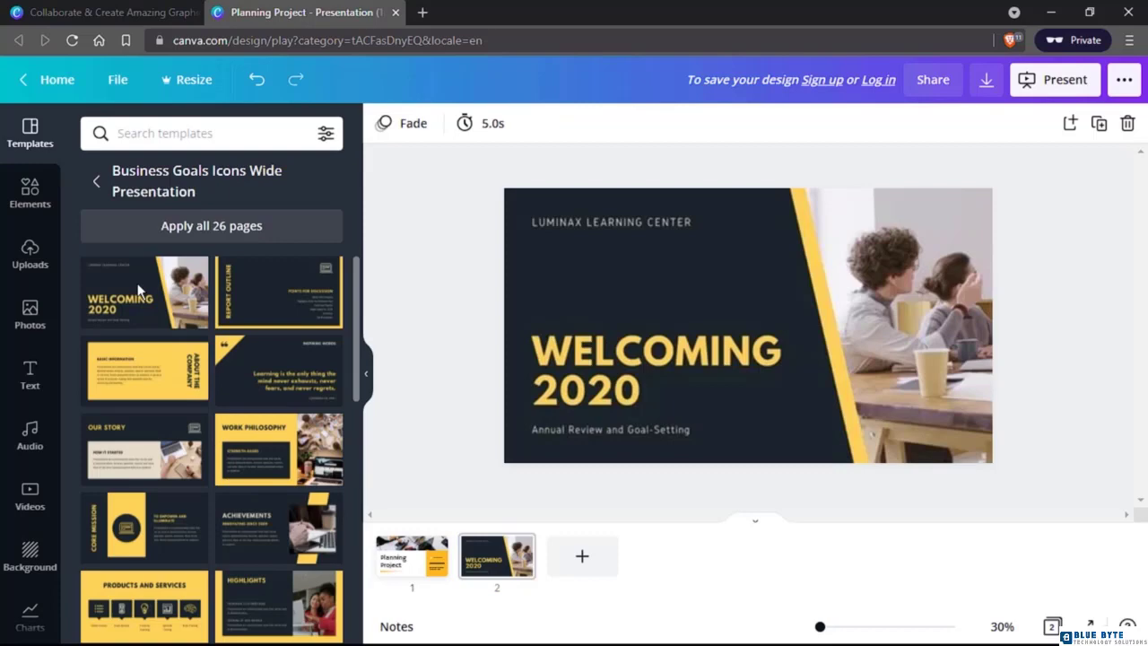
click(659, 386)
text(2022)
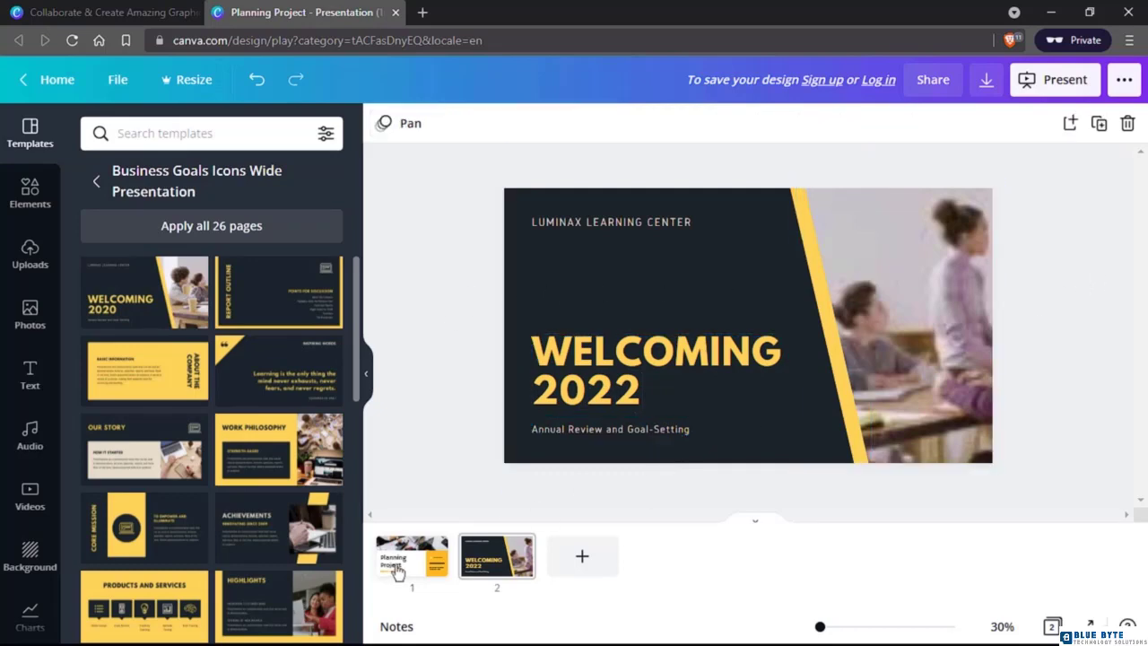
click(412, 557)
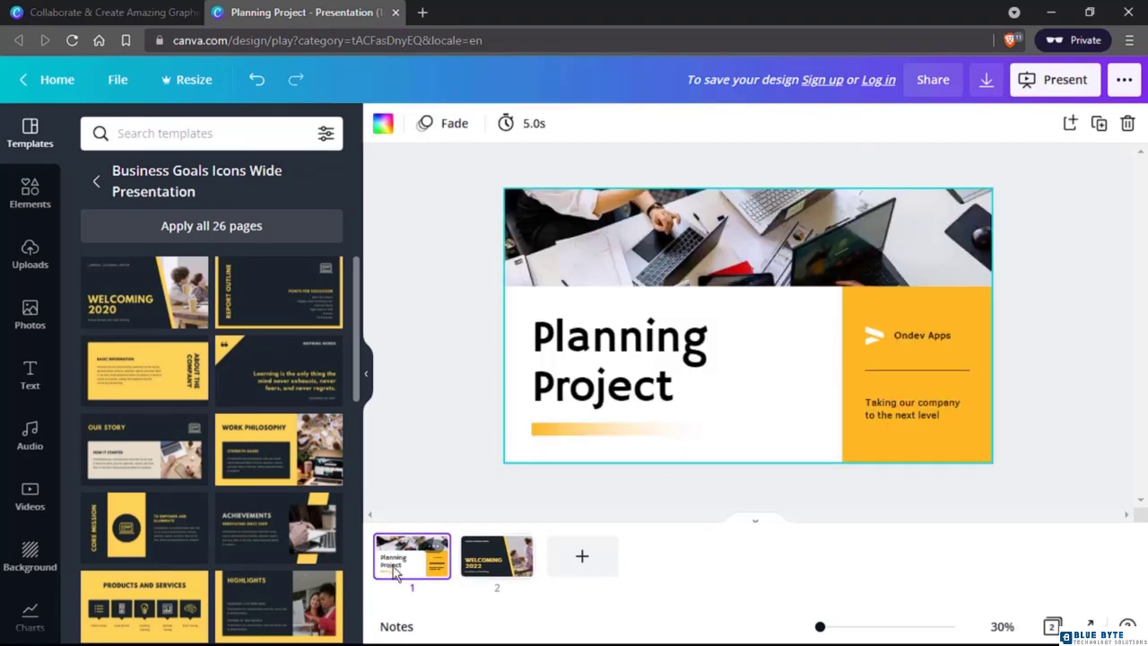
click(619, 359)
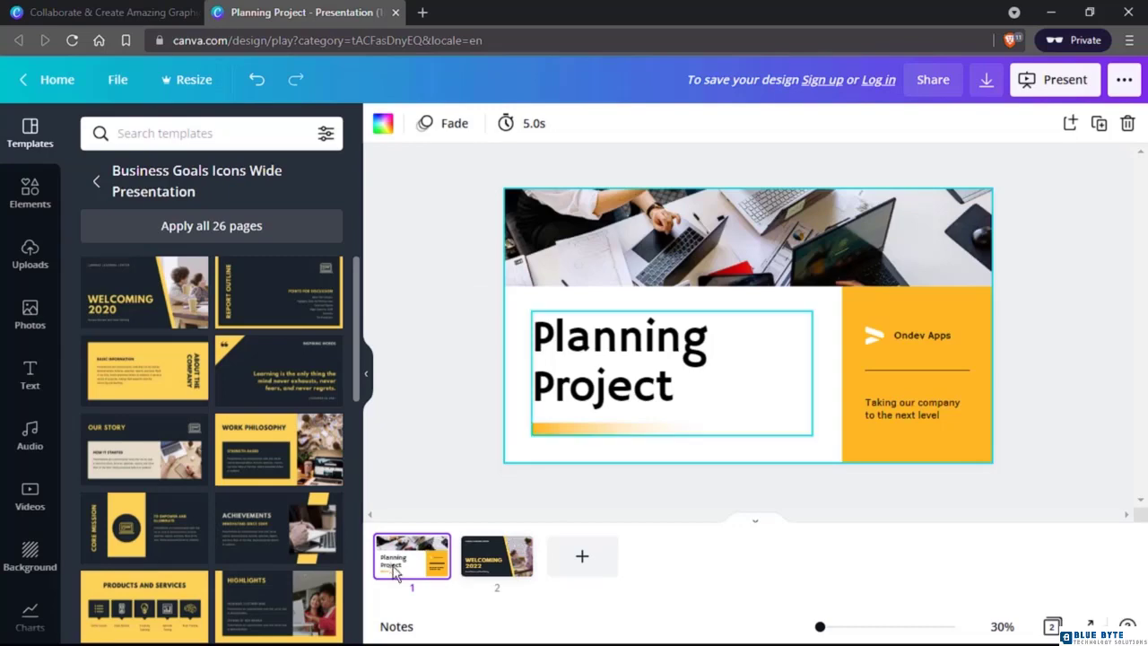
click(497, 556)
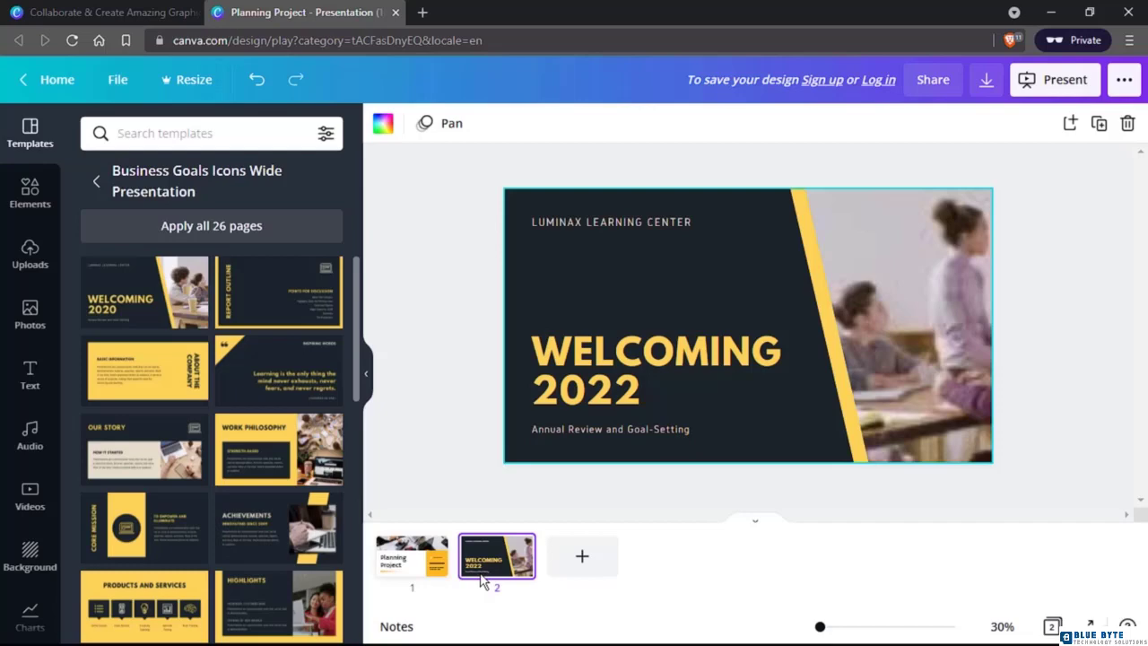
click(897, 323)
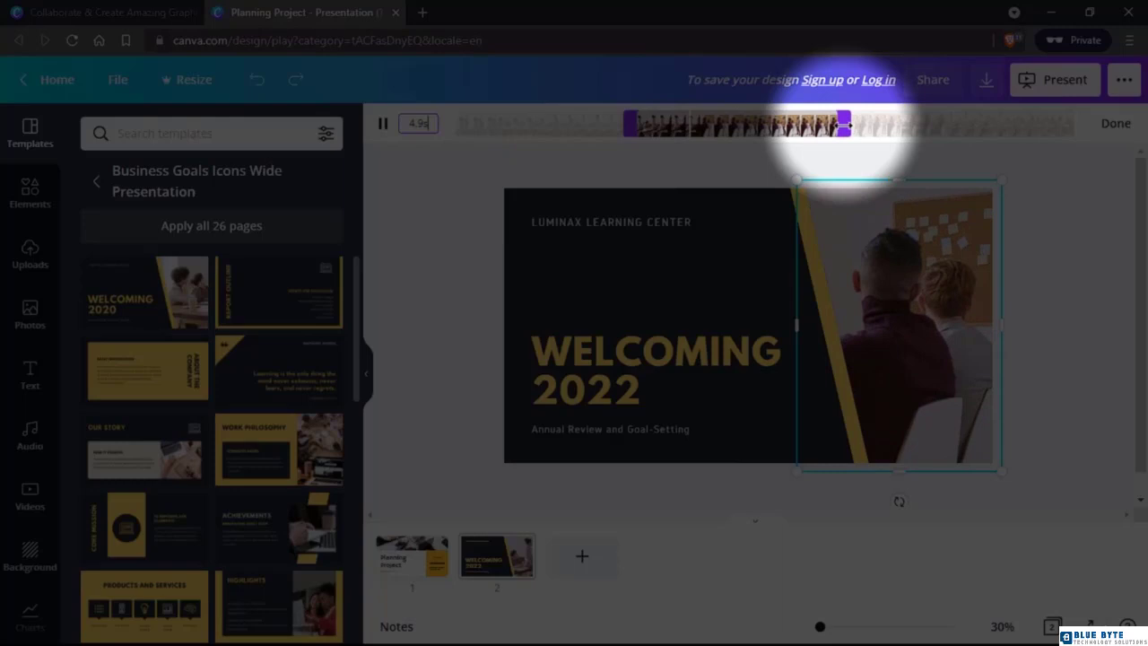
click(383, 123)
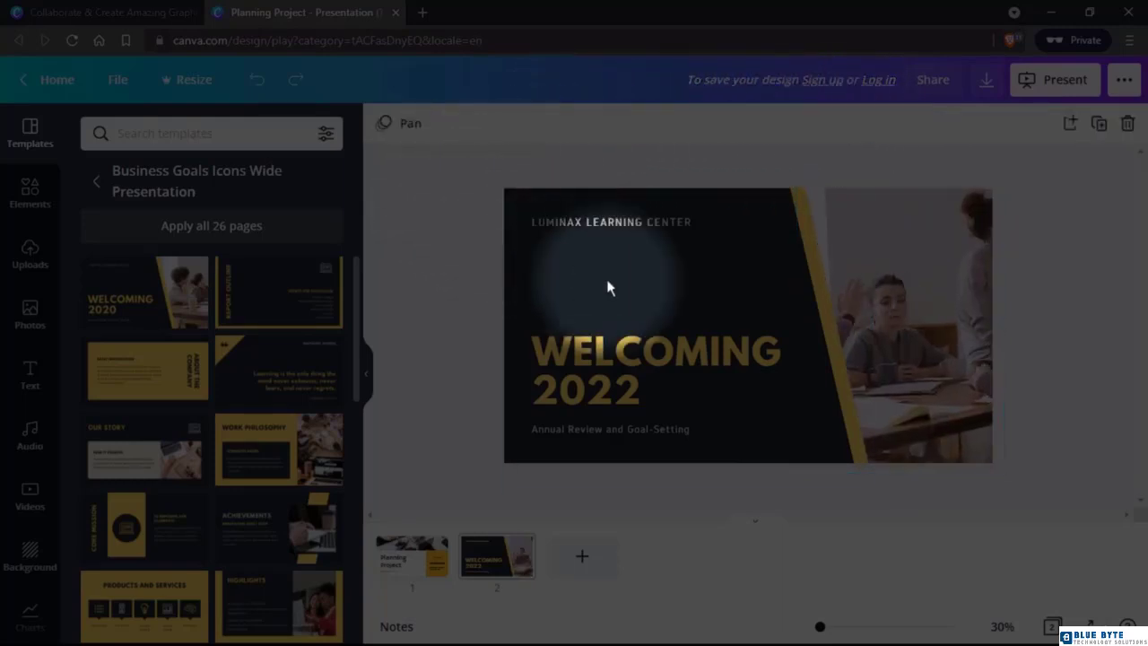
click(909, 326)
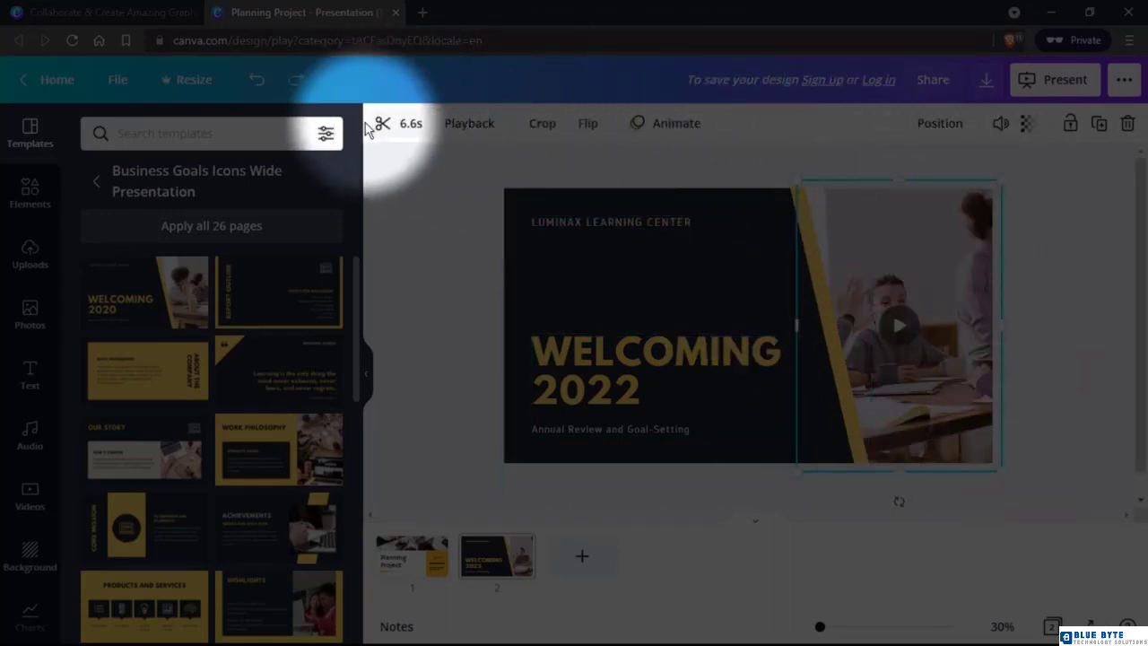
mouse_move(751, 121)
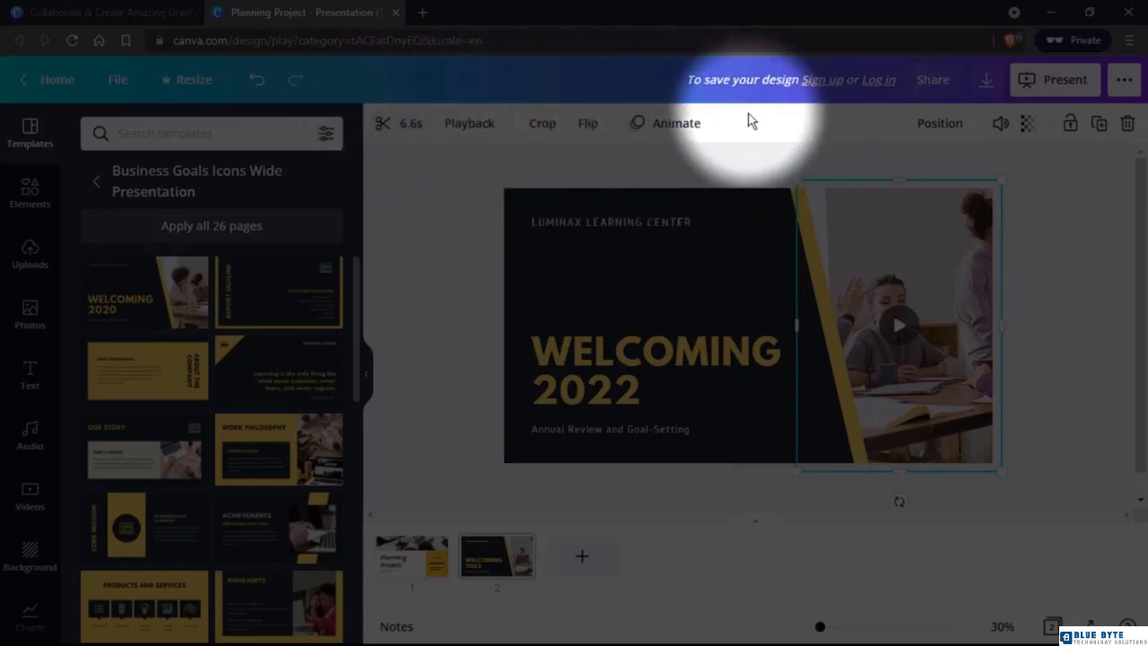
mouse_move(505, 370)
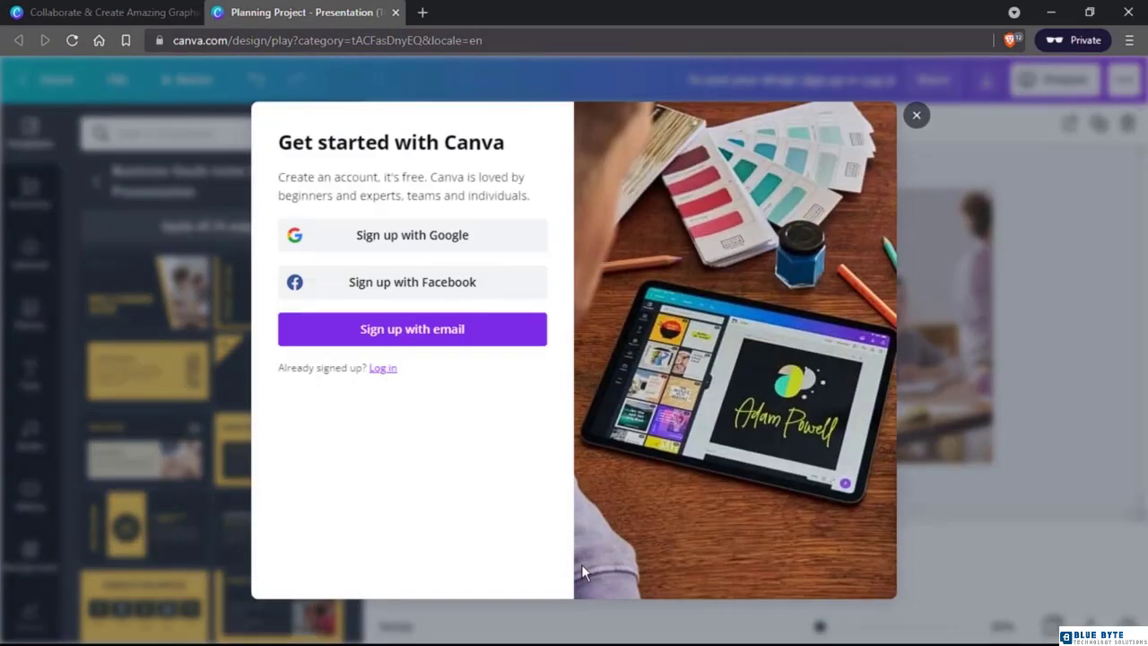
mouse_move(917, 114)
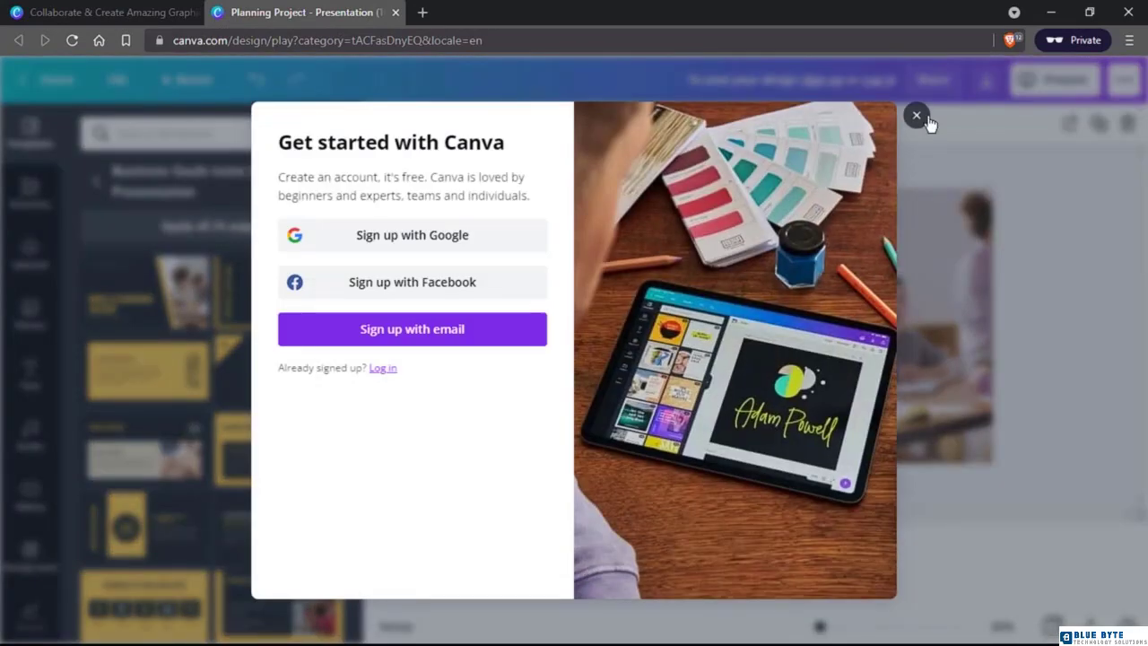
click(916, 116)
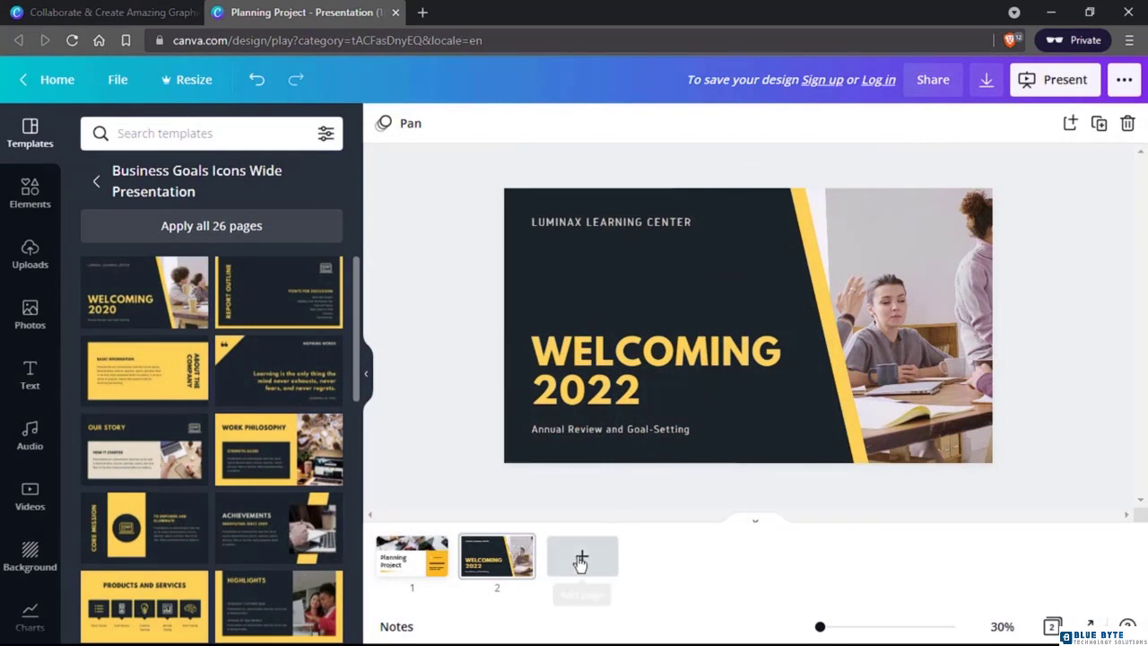
Add a third page with the Career Timeline design from the Listing Presentation template set
click(582, 556)
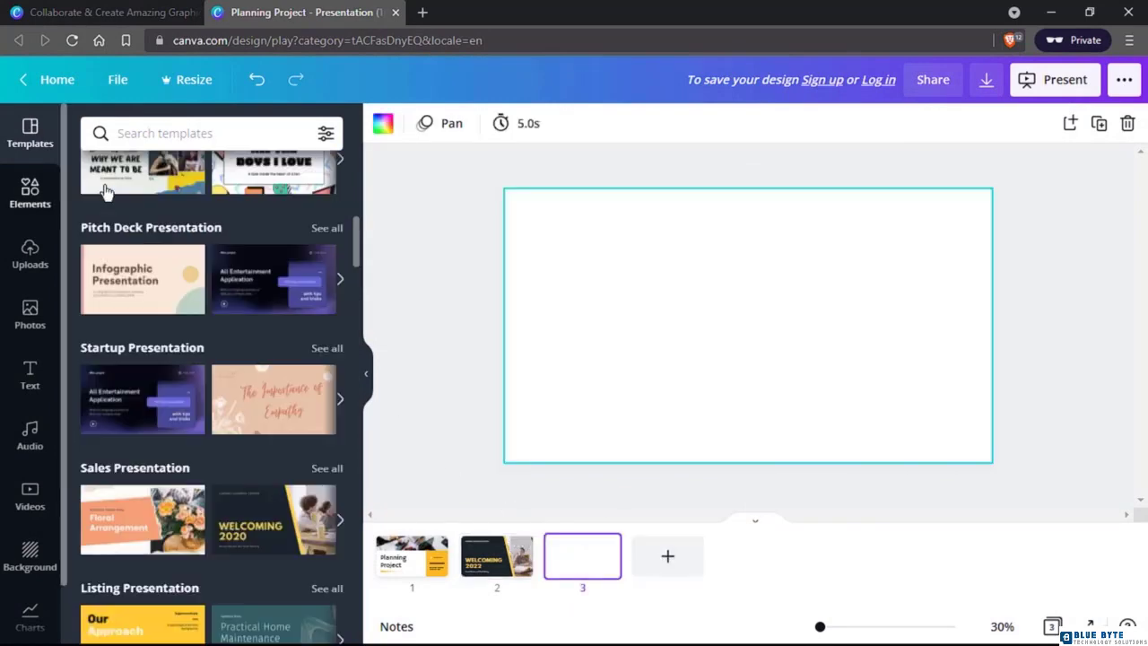
scroll(down, 3)
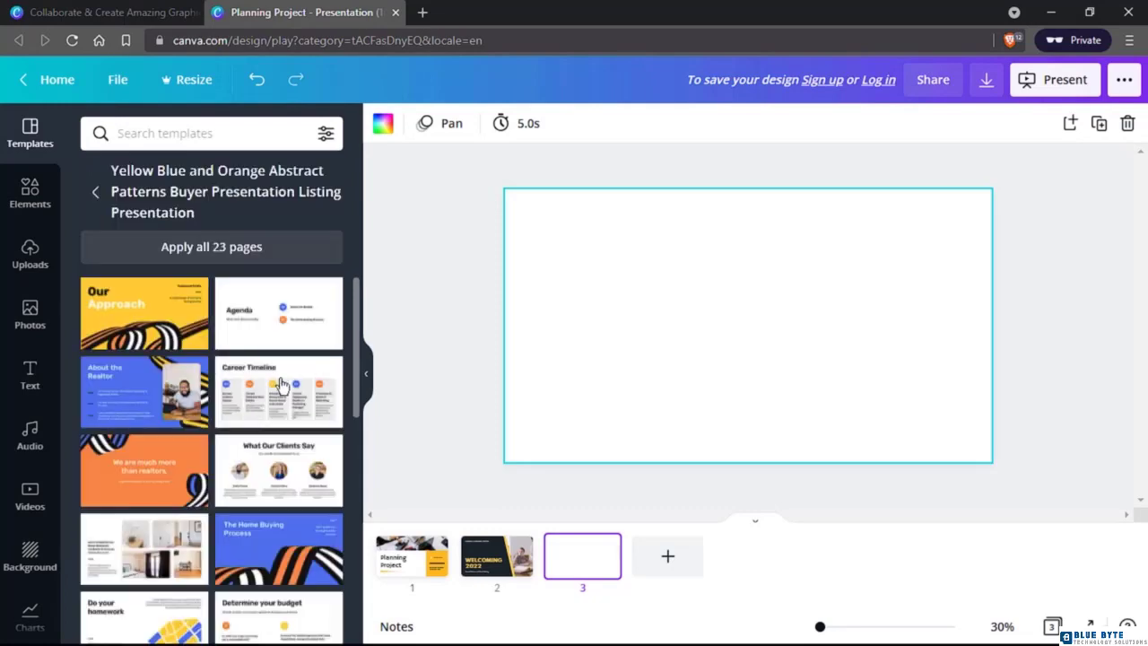
scroll(down, 3)
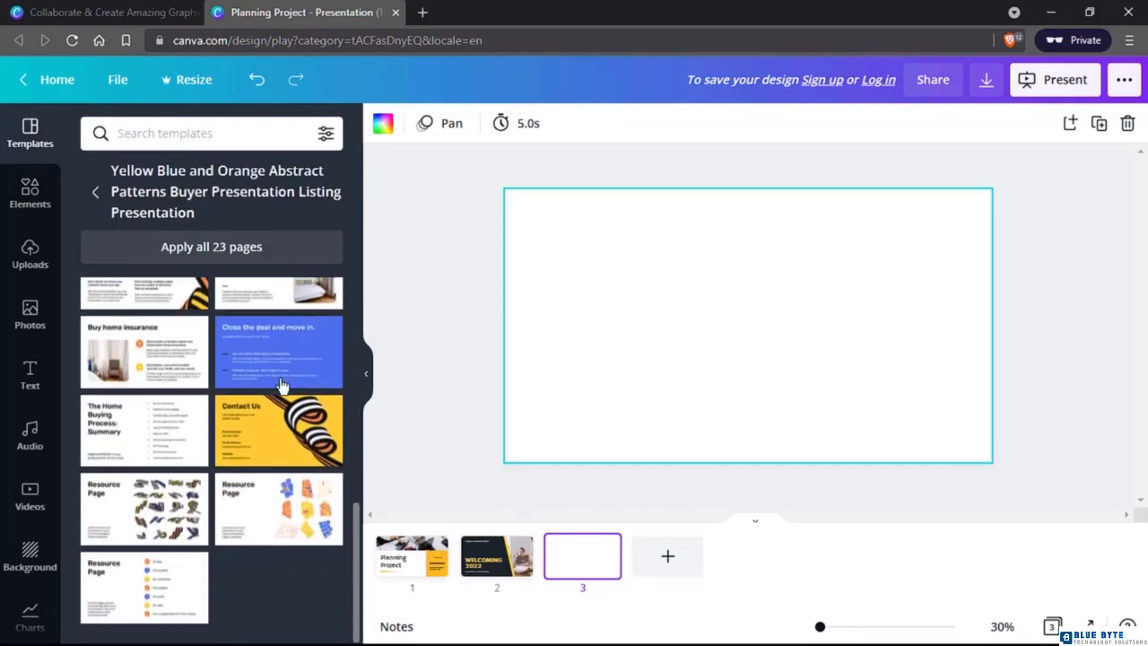
click(279, 393)
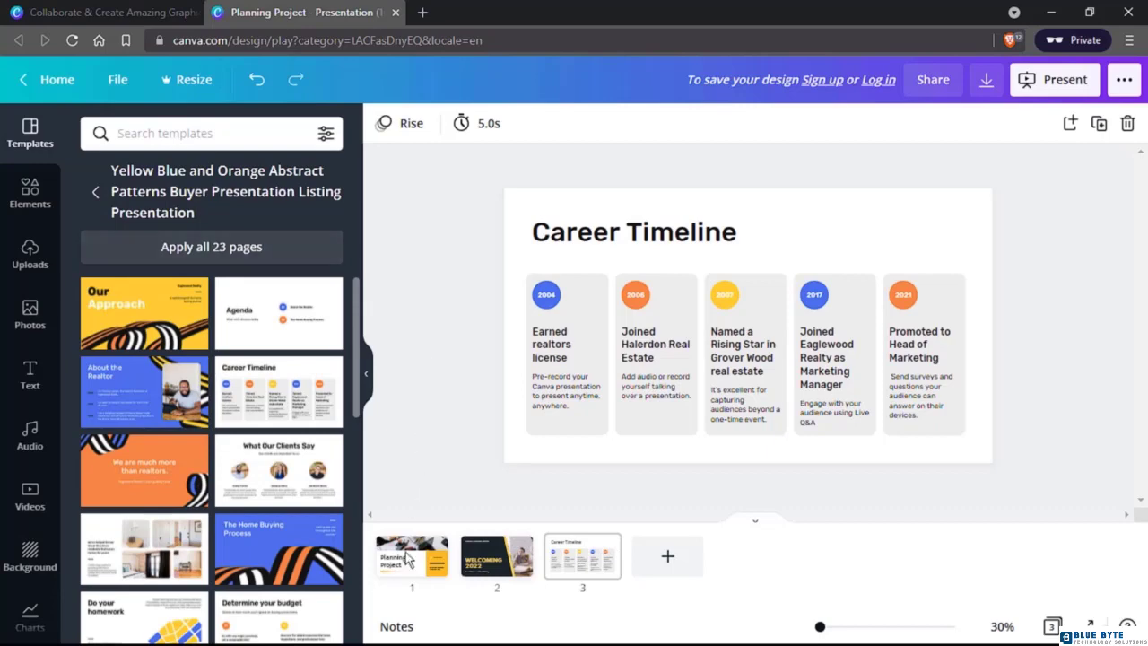
click(747, 327)
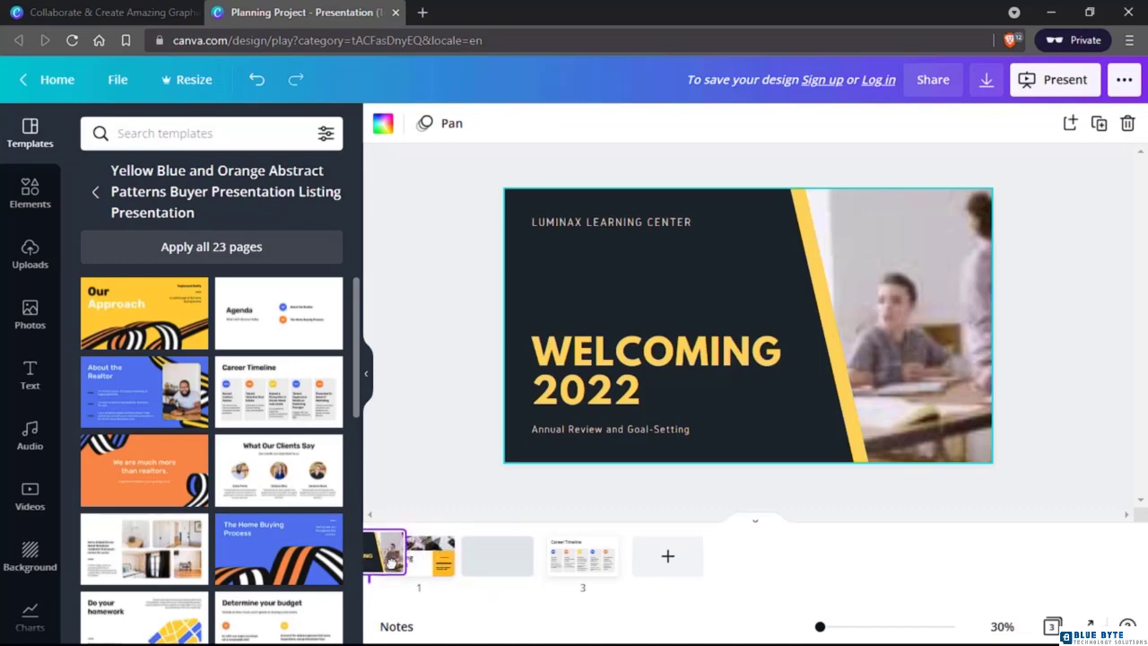
Order the pages Career Timeline, Welcoming 2022, then Planning Project
click(648, 556)
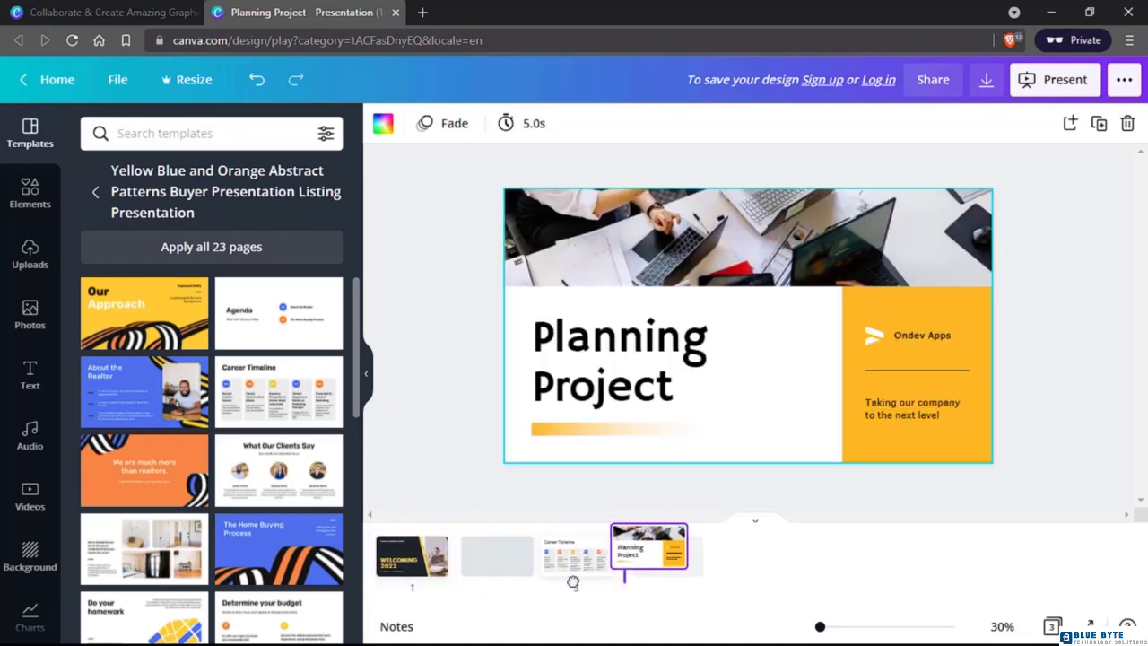
click(412, 555)
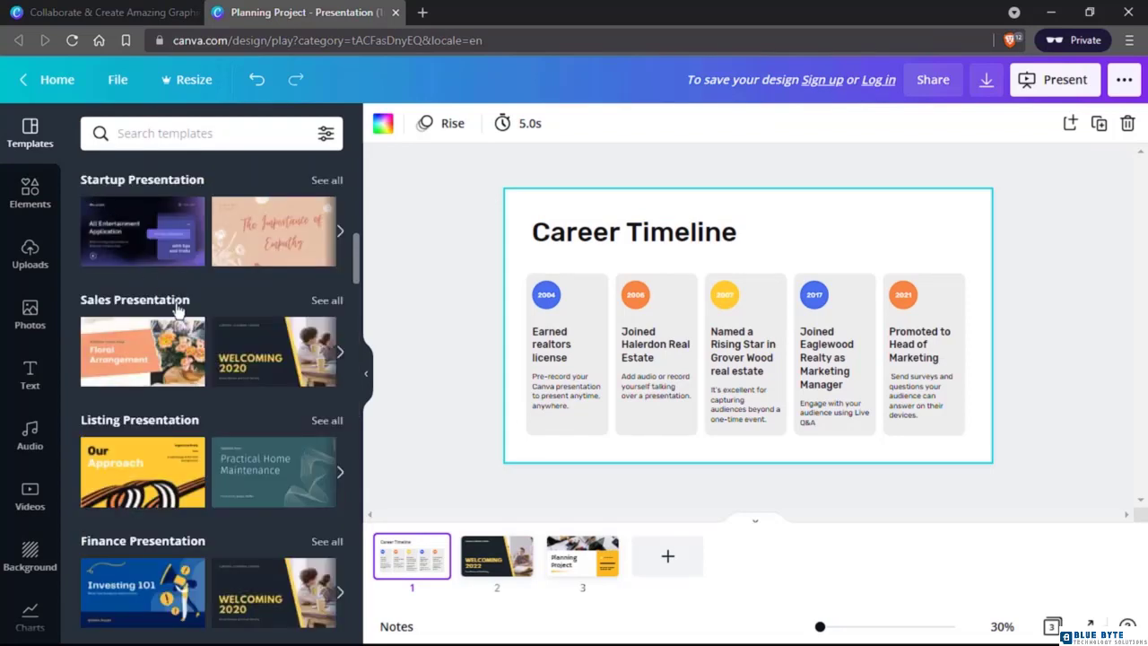
Search templates for 'business' and fill a new fourth page with the Top 10 Startups chart
scroll(down, 3)
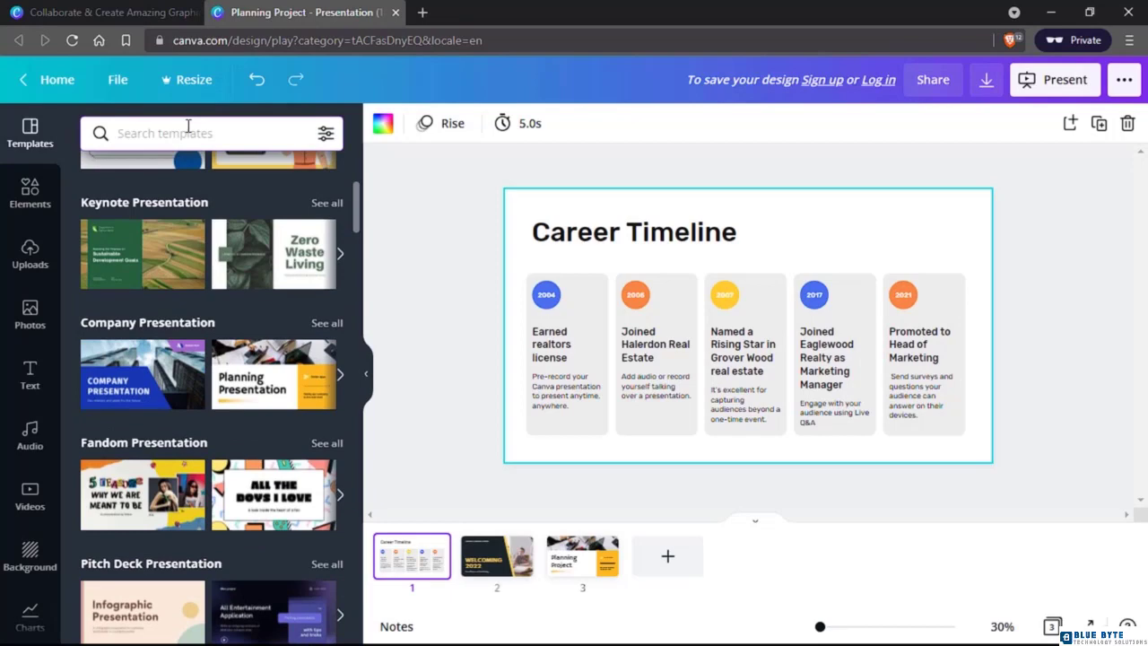
text(business)
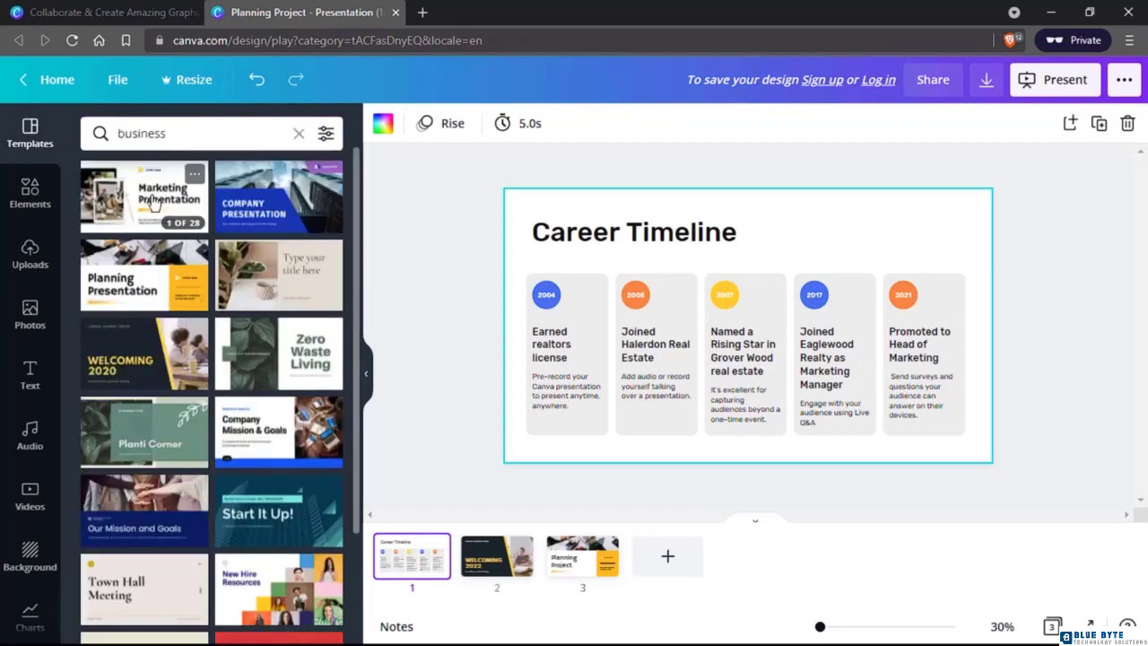
click(143, 196)
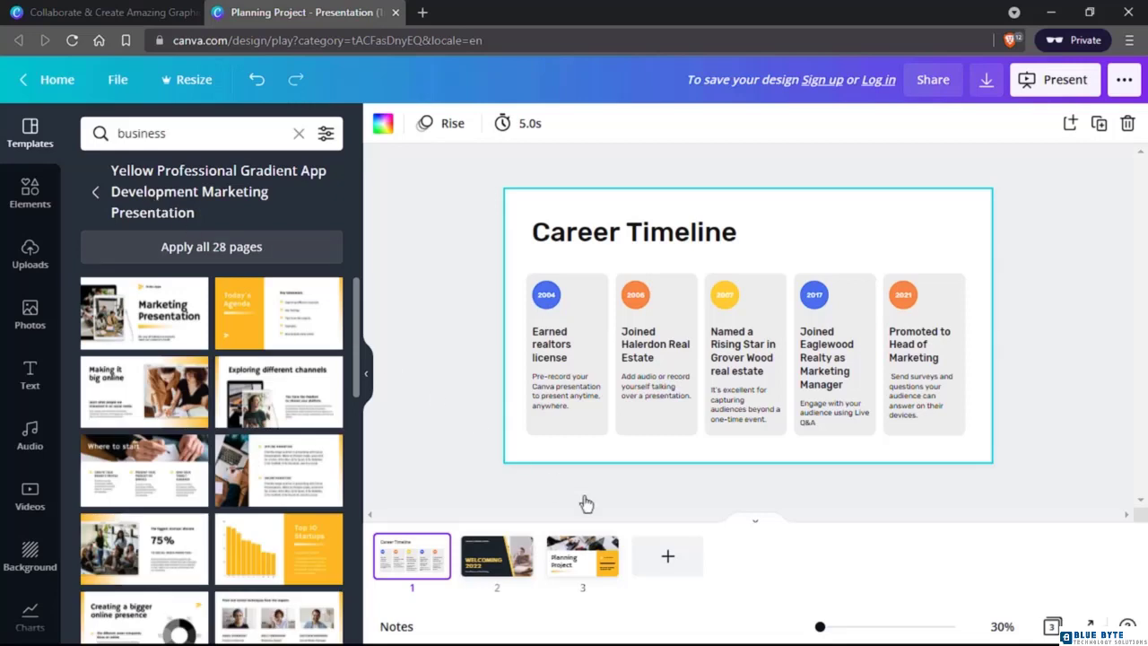
click(668, 557)
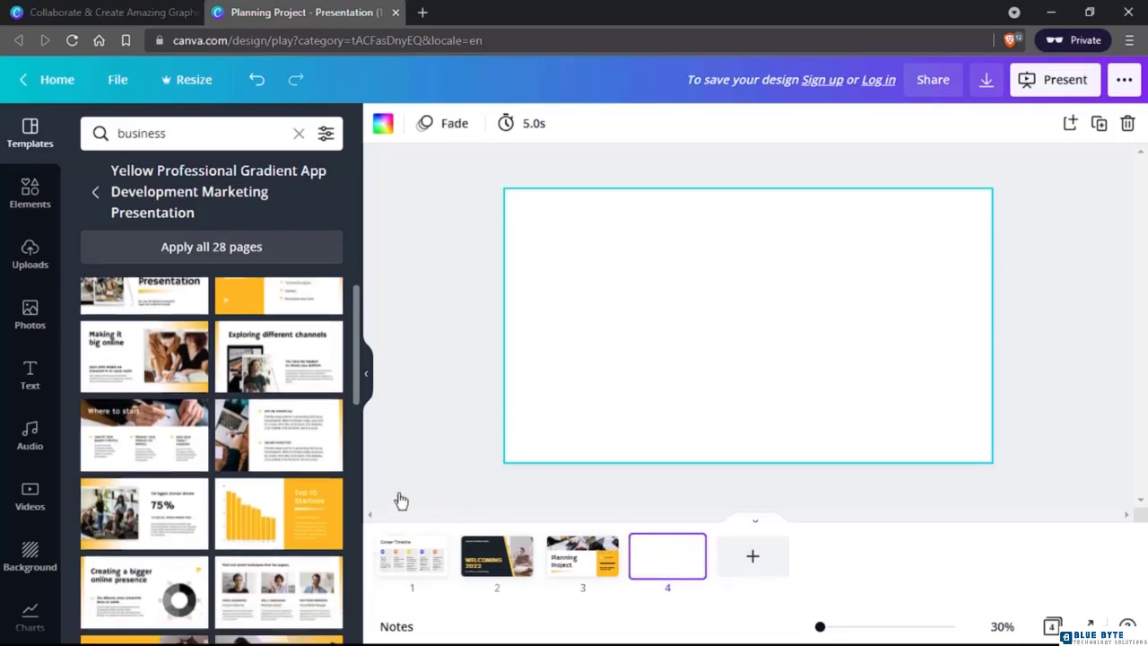
click(278, 513)
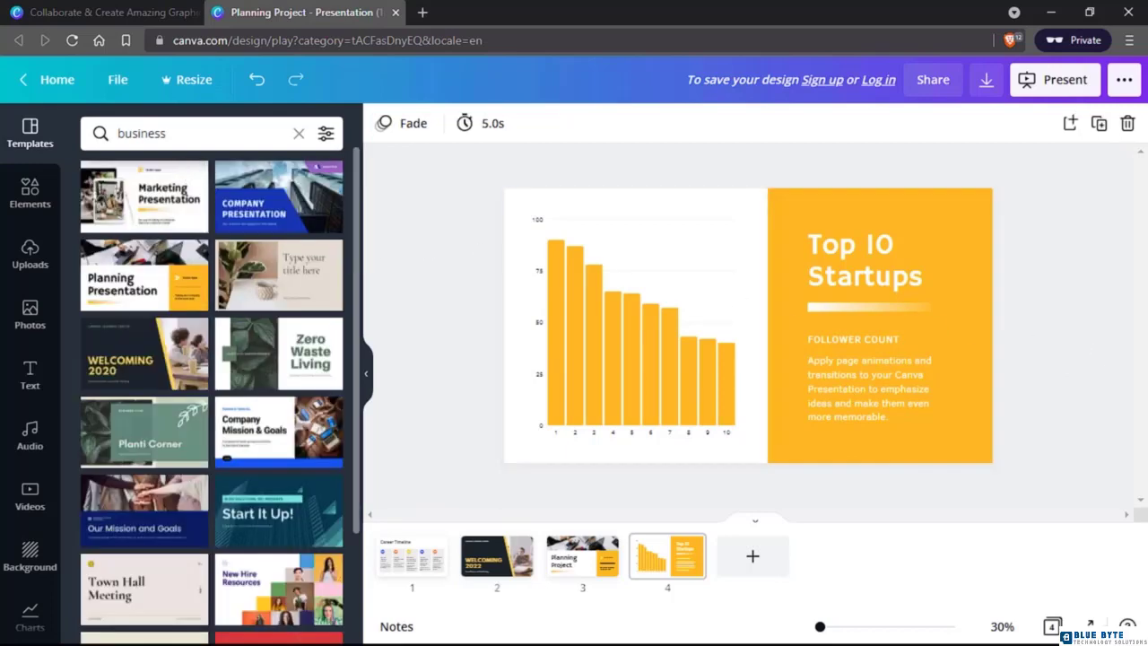
scroll(down, 3)
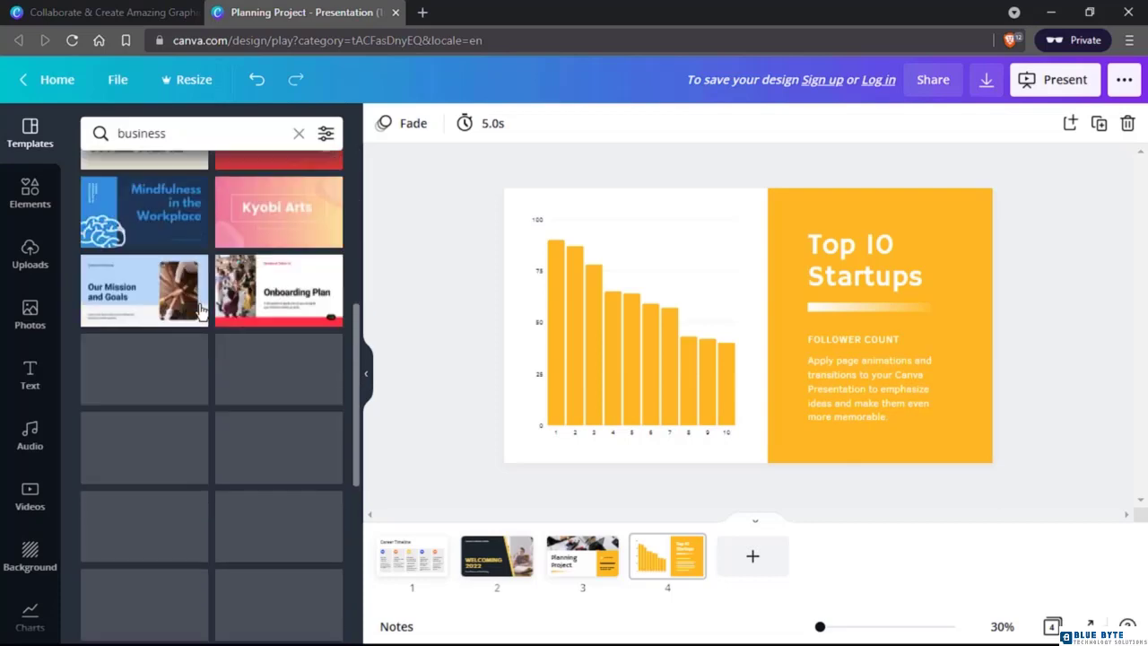
scroll(down, 3)
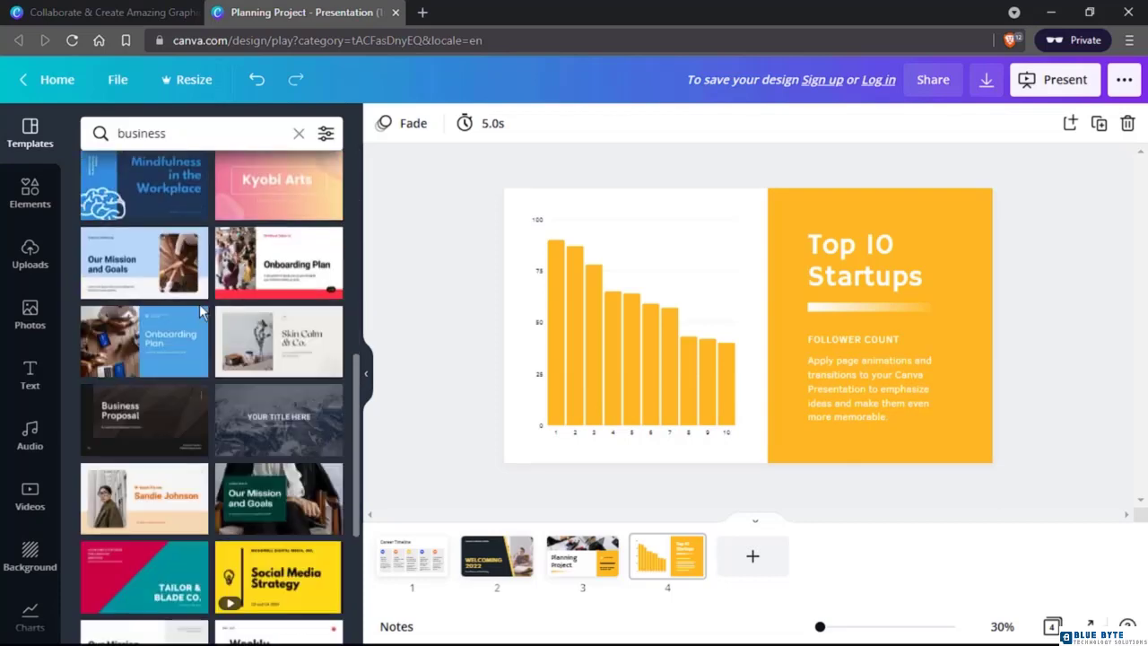
scroll(down, 3)
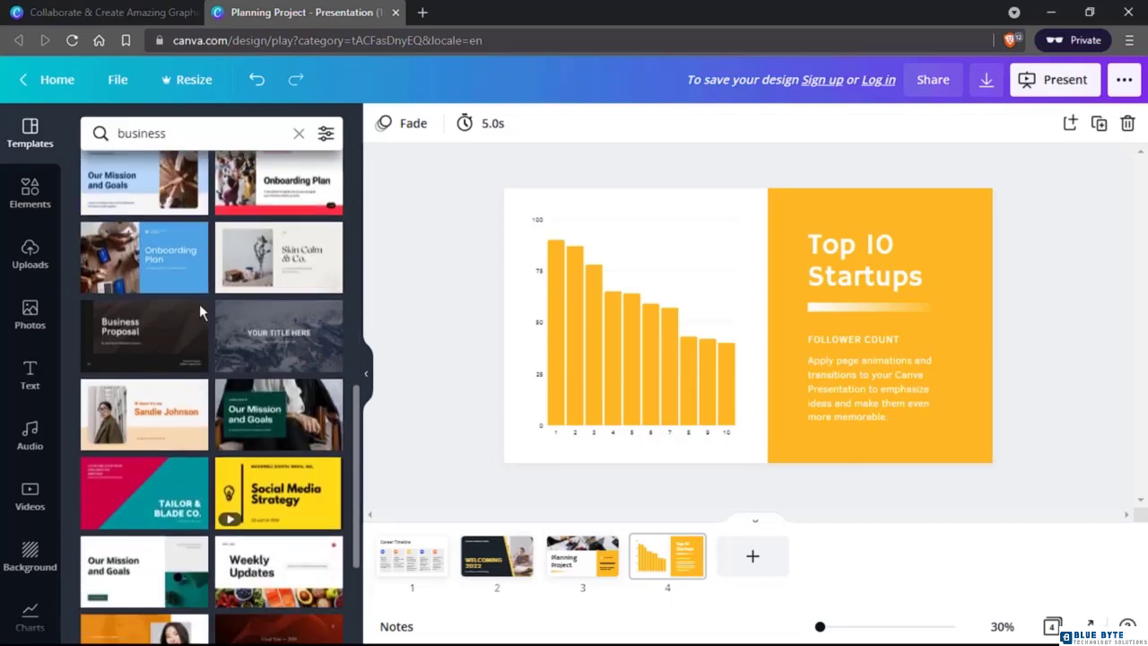
mouse_move(491, 235)
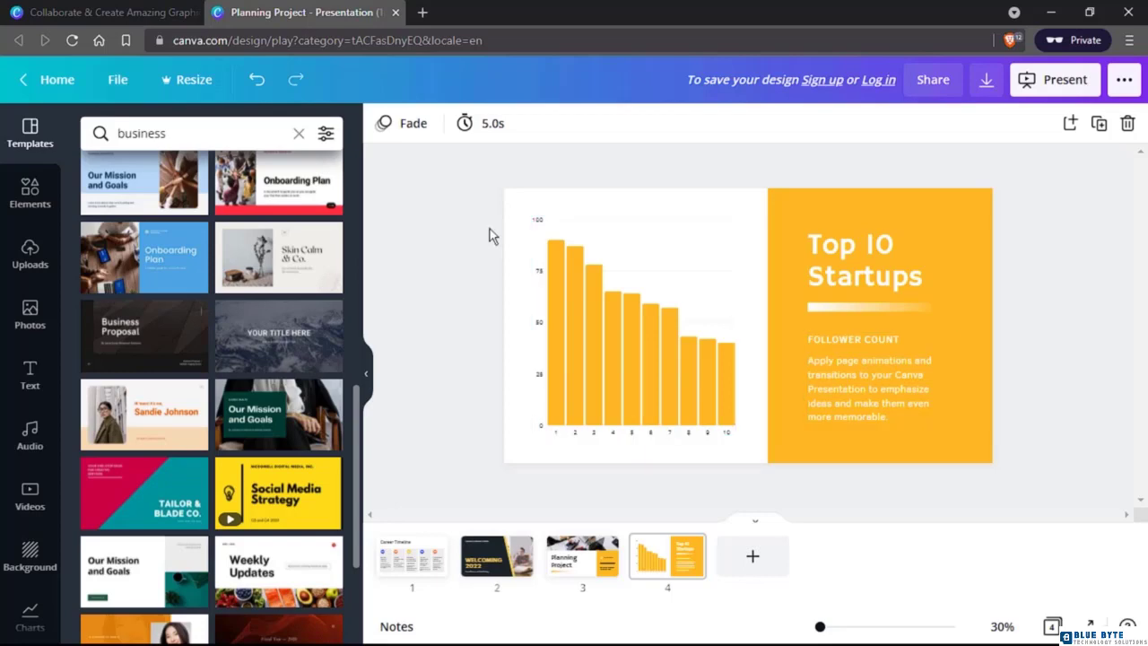
mouse_move(462, 269)
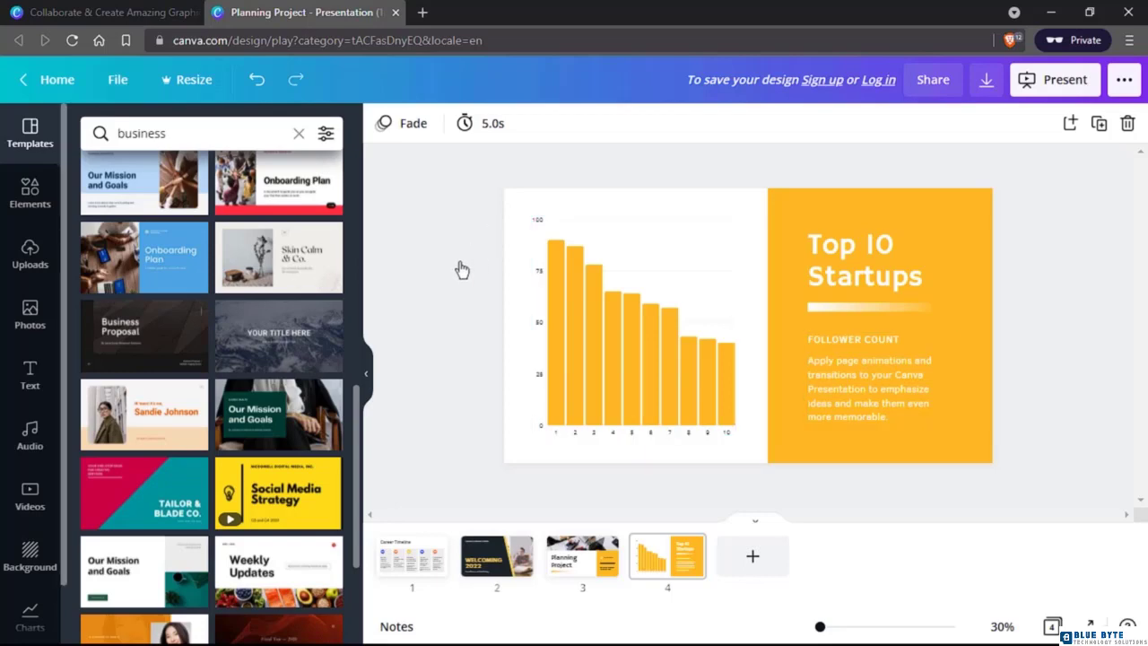